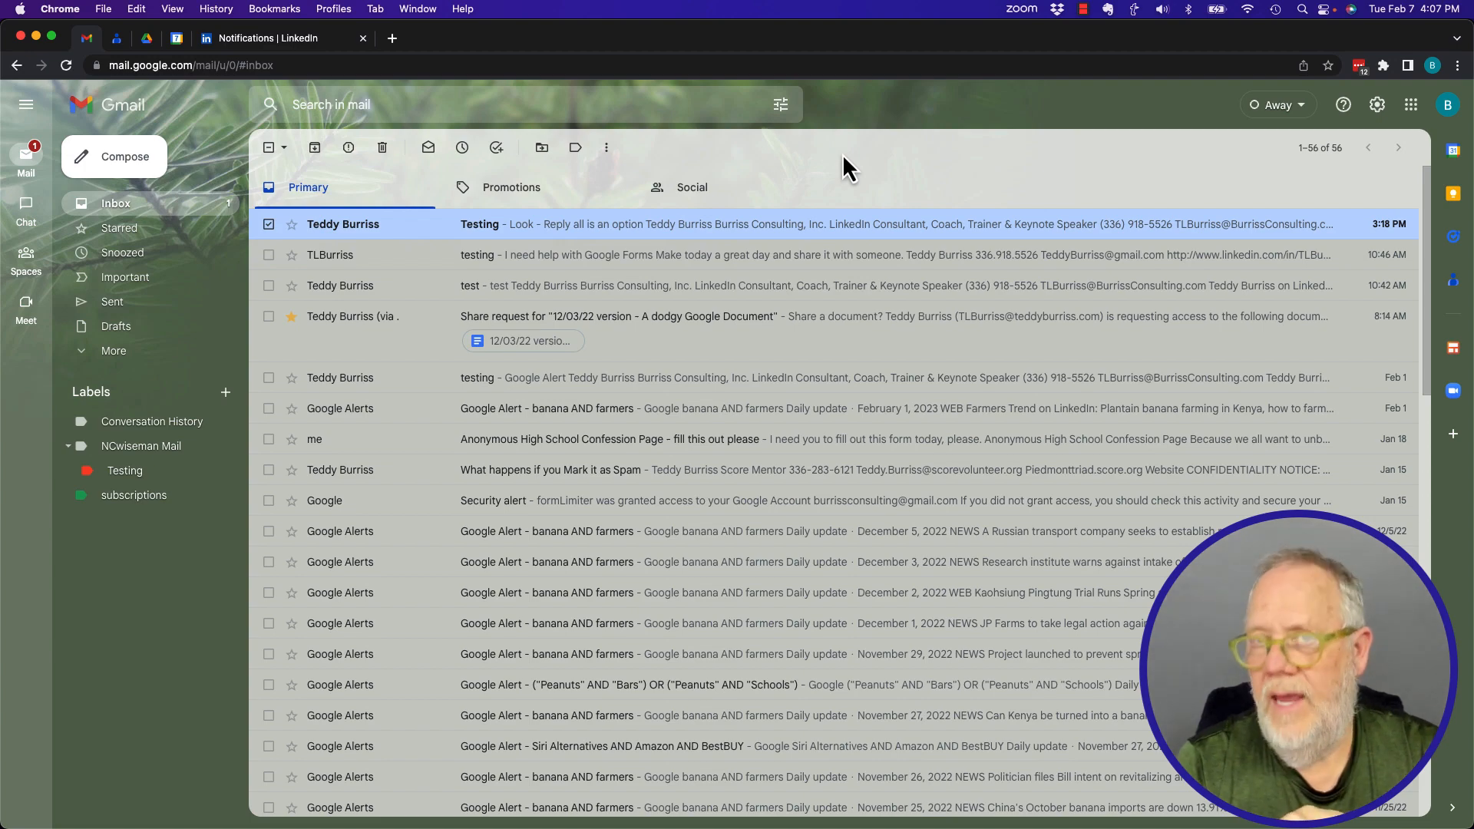
{"action": "mouse_move", "coordinate": [835, 171]}
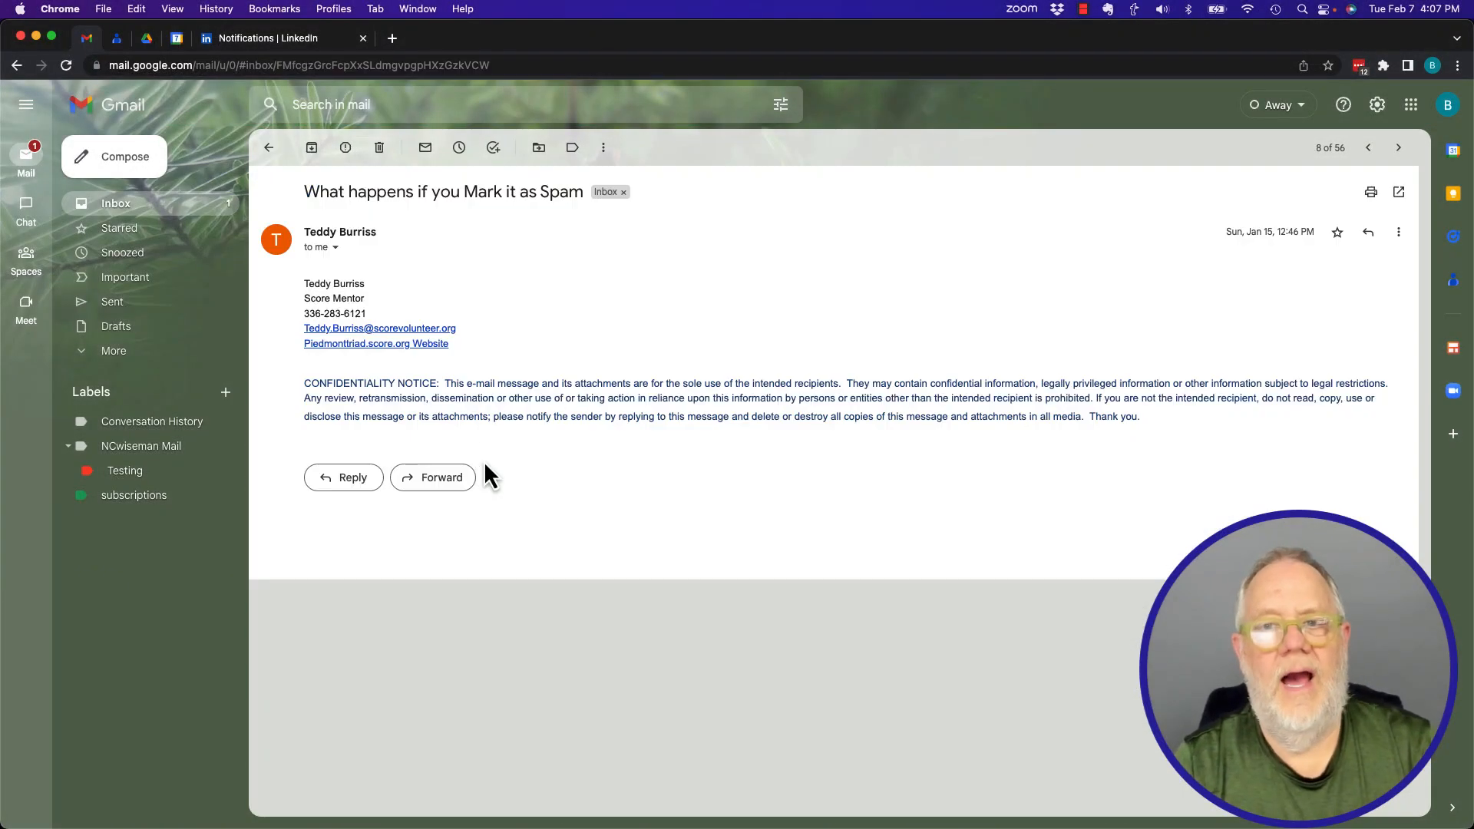
- Open the 'What happens if you Mark it as Spam' email from the Primary inbox
{"action": "left_click", "coordinate": [334, 247]}
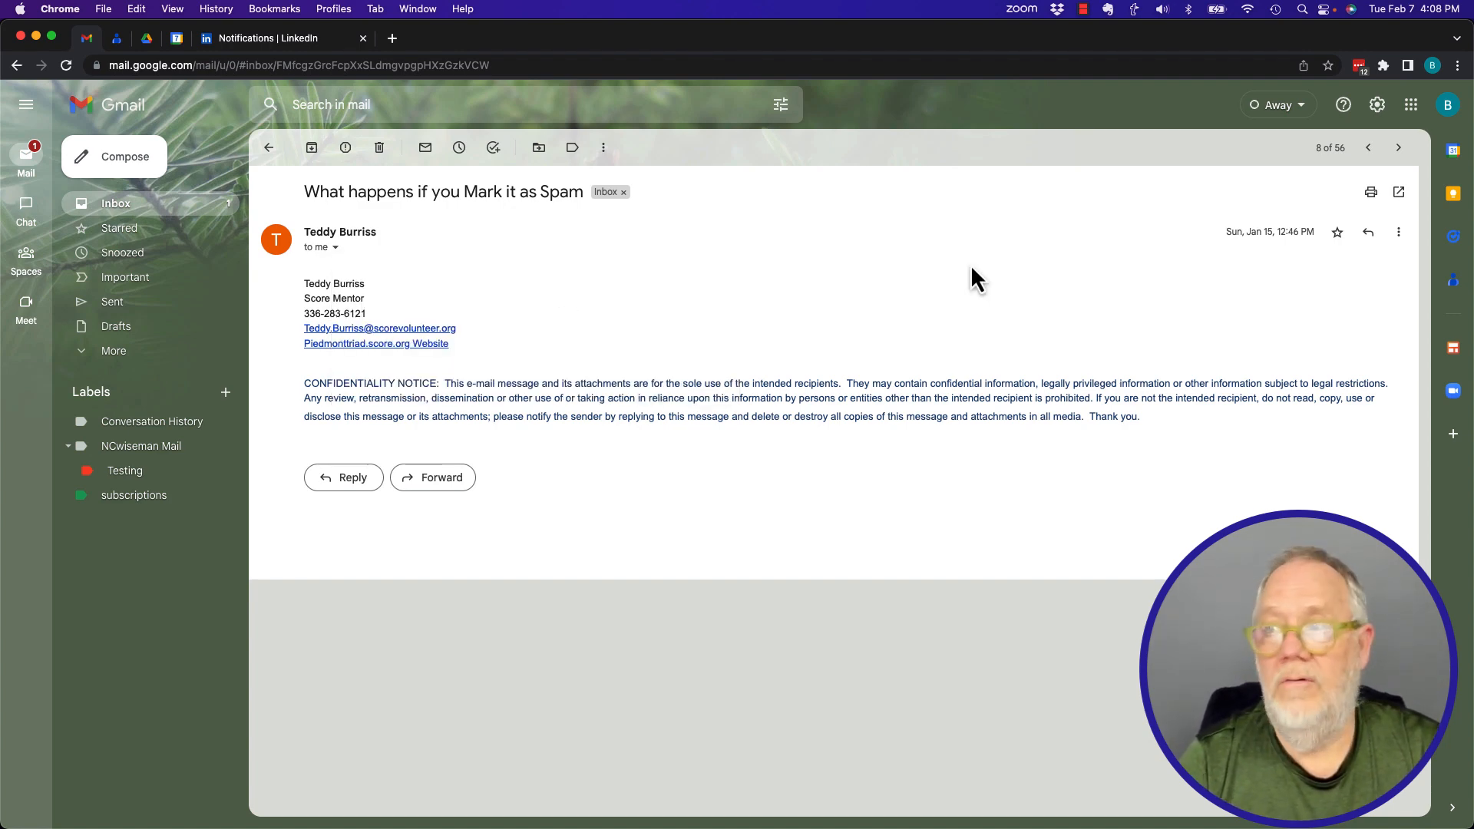
- Check the spam email's More menu, close it, and open the multi-recipient 'Testing' email
{"action": "left_click", "coordinate": [1398, 232]}
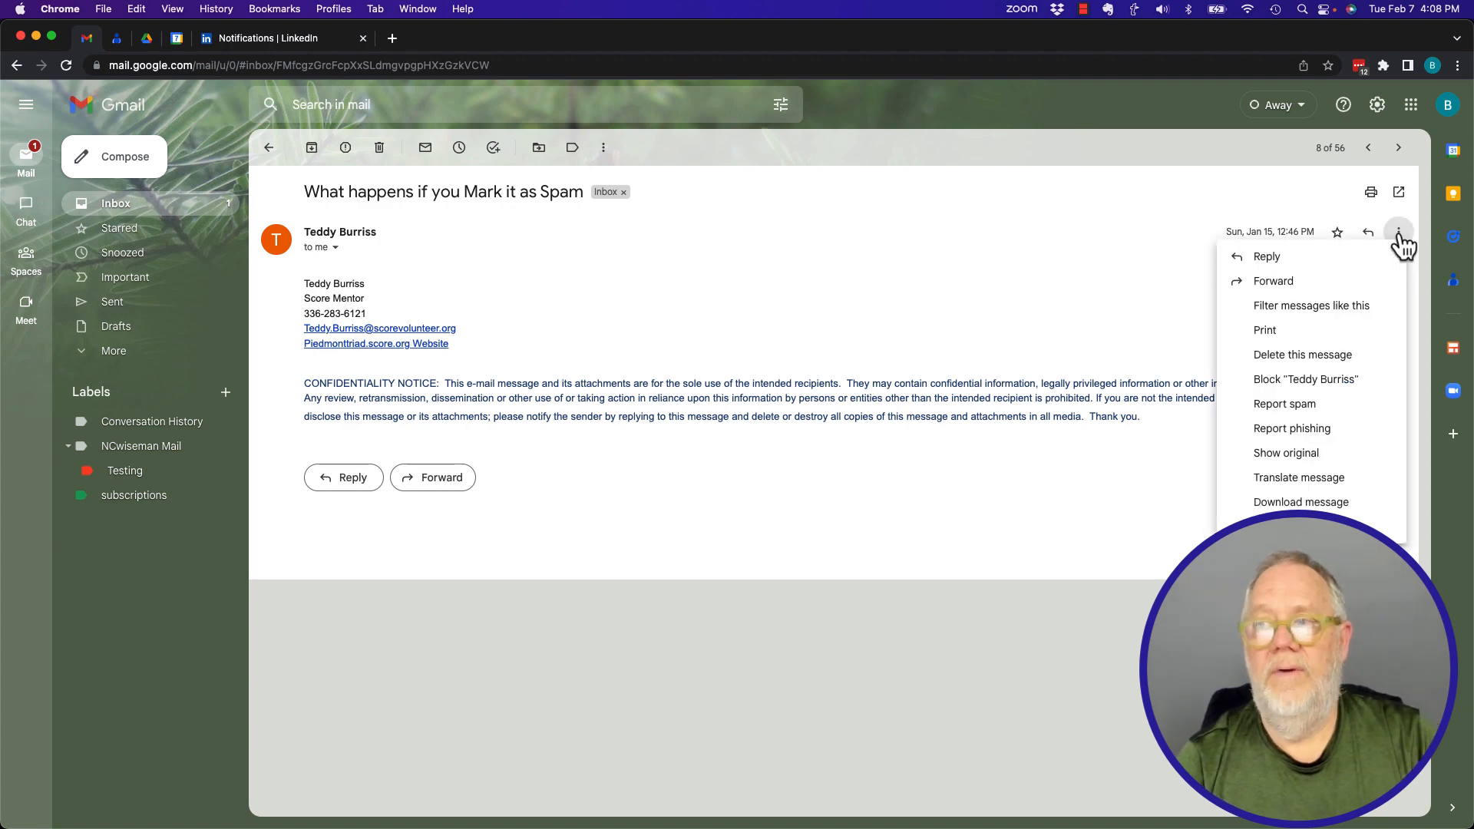
{"action": "mouse_move", "coordinate": [1266, 264]}
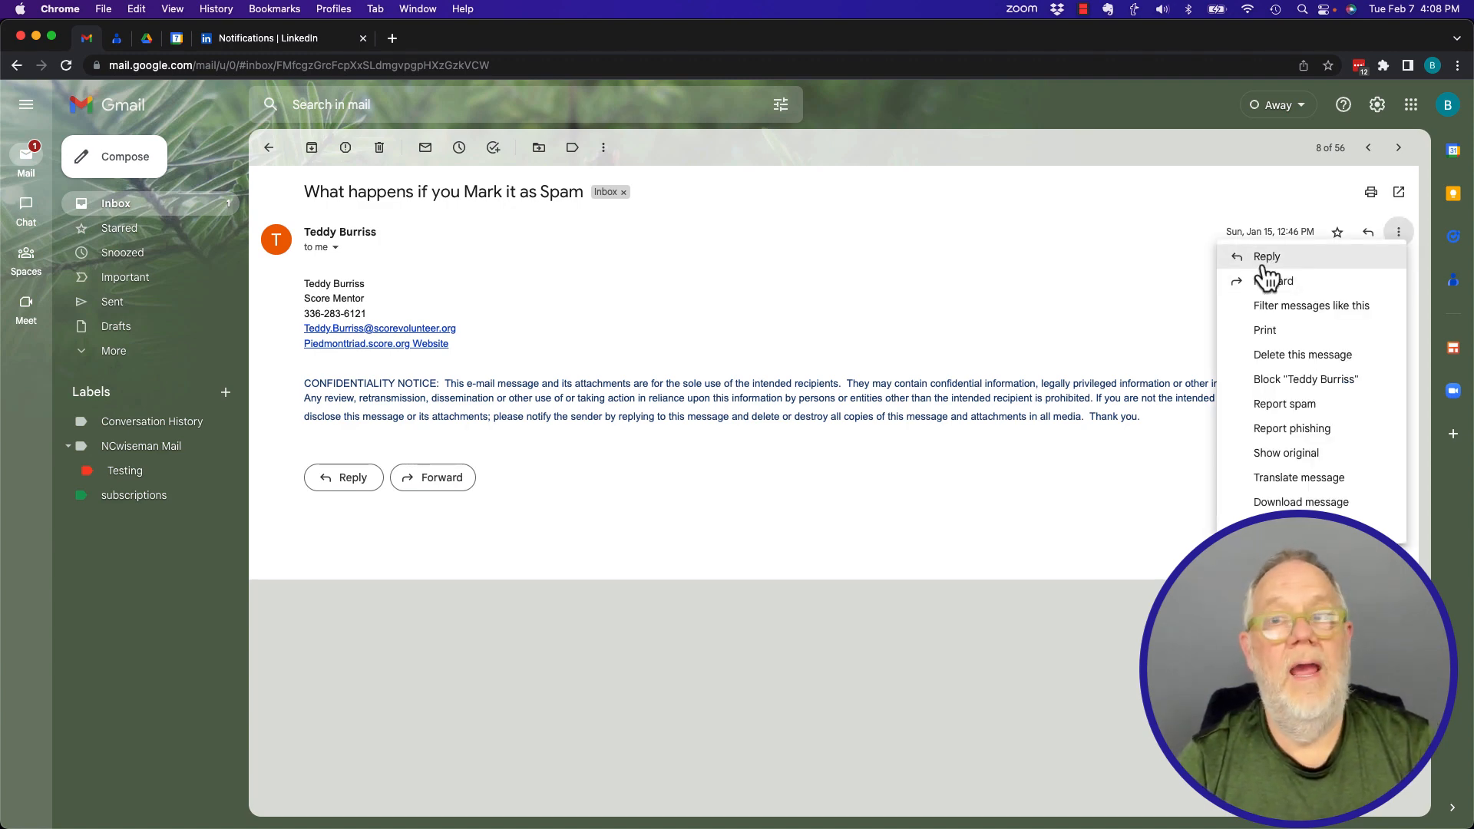
{"action": "mouse_move", "coordinate": [1273, 280]}
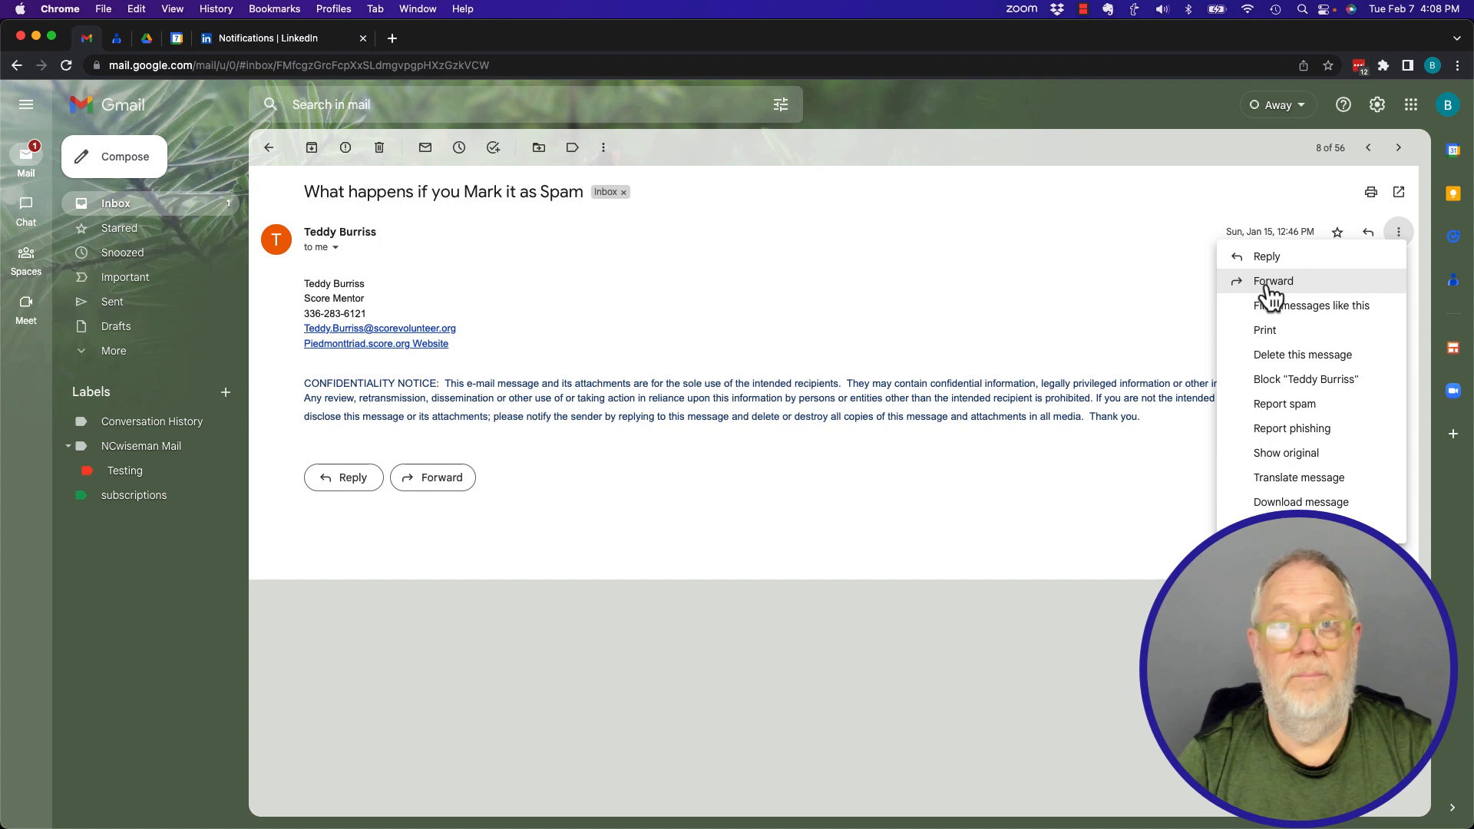
{"action": "mouse_move", "coordinate": [373, 304]}
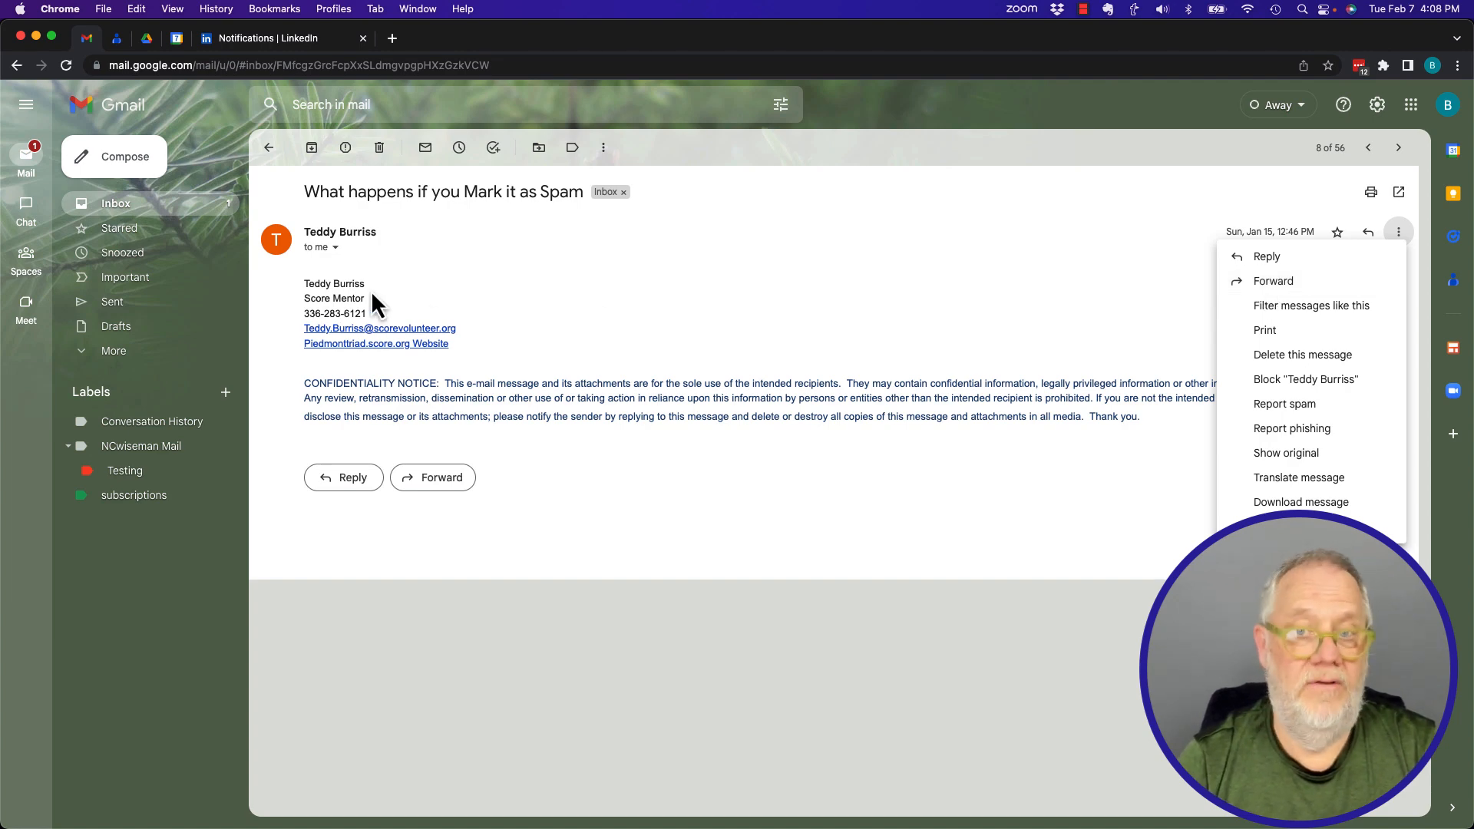
{"action": "left_click", "coordinate": [320, 247]}
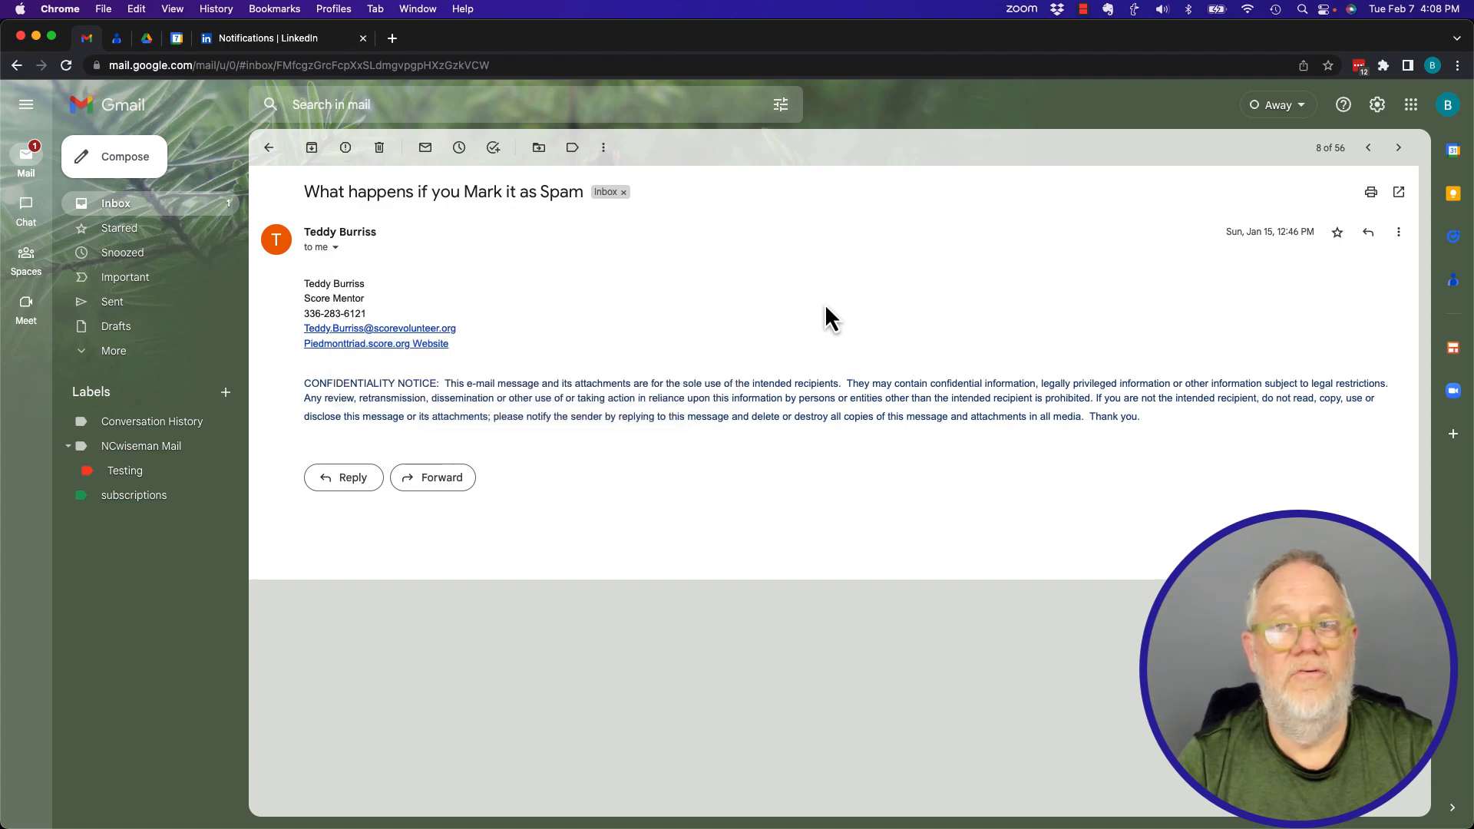
{"action": "left_click", "coordinate": [269, 147]}
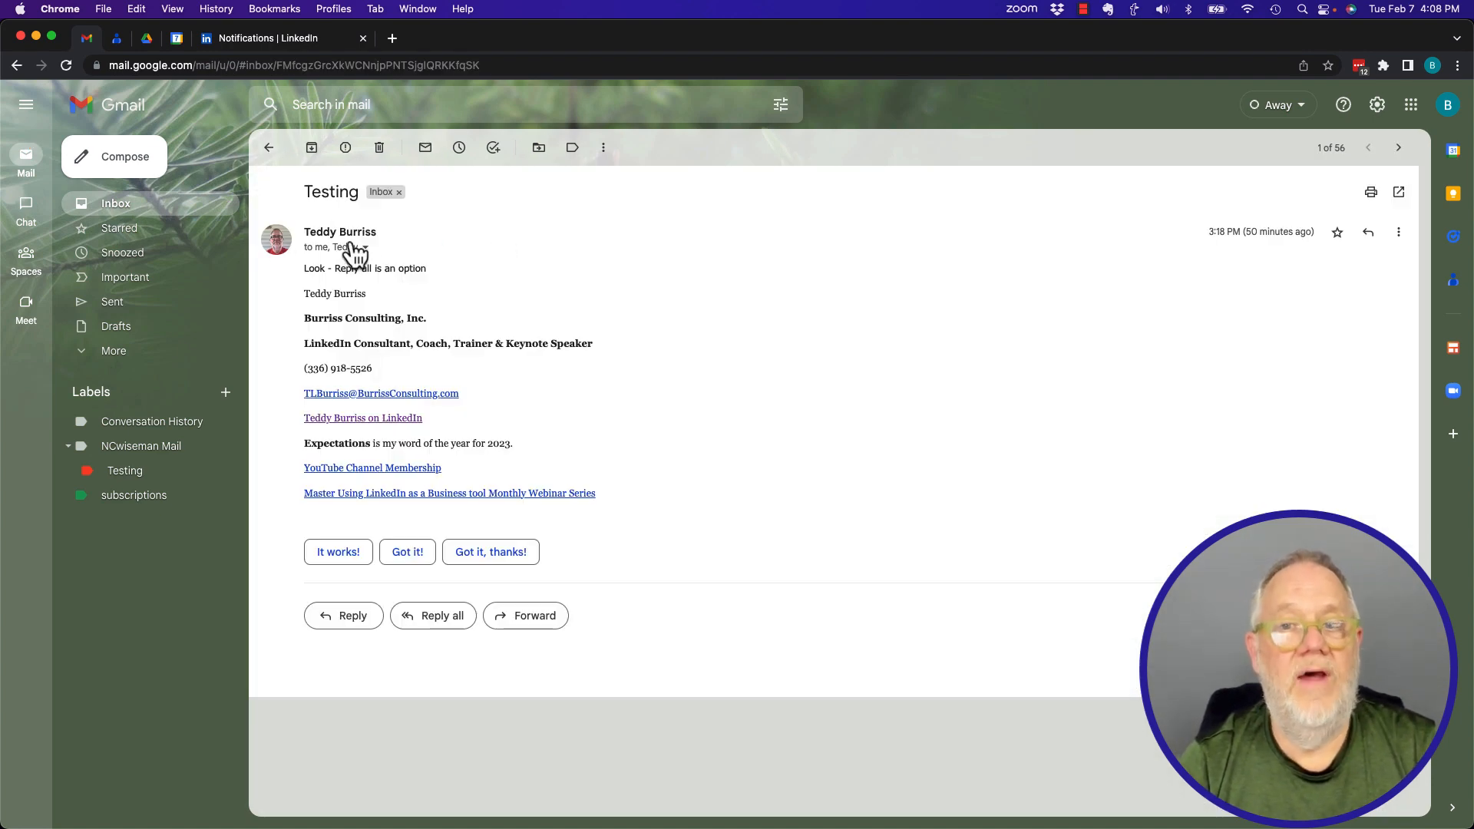
- Show the Testing message's More menu with Reply, Reply to all and Forward
{"action": "left_click", "coordinate": [338, 248]}
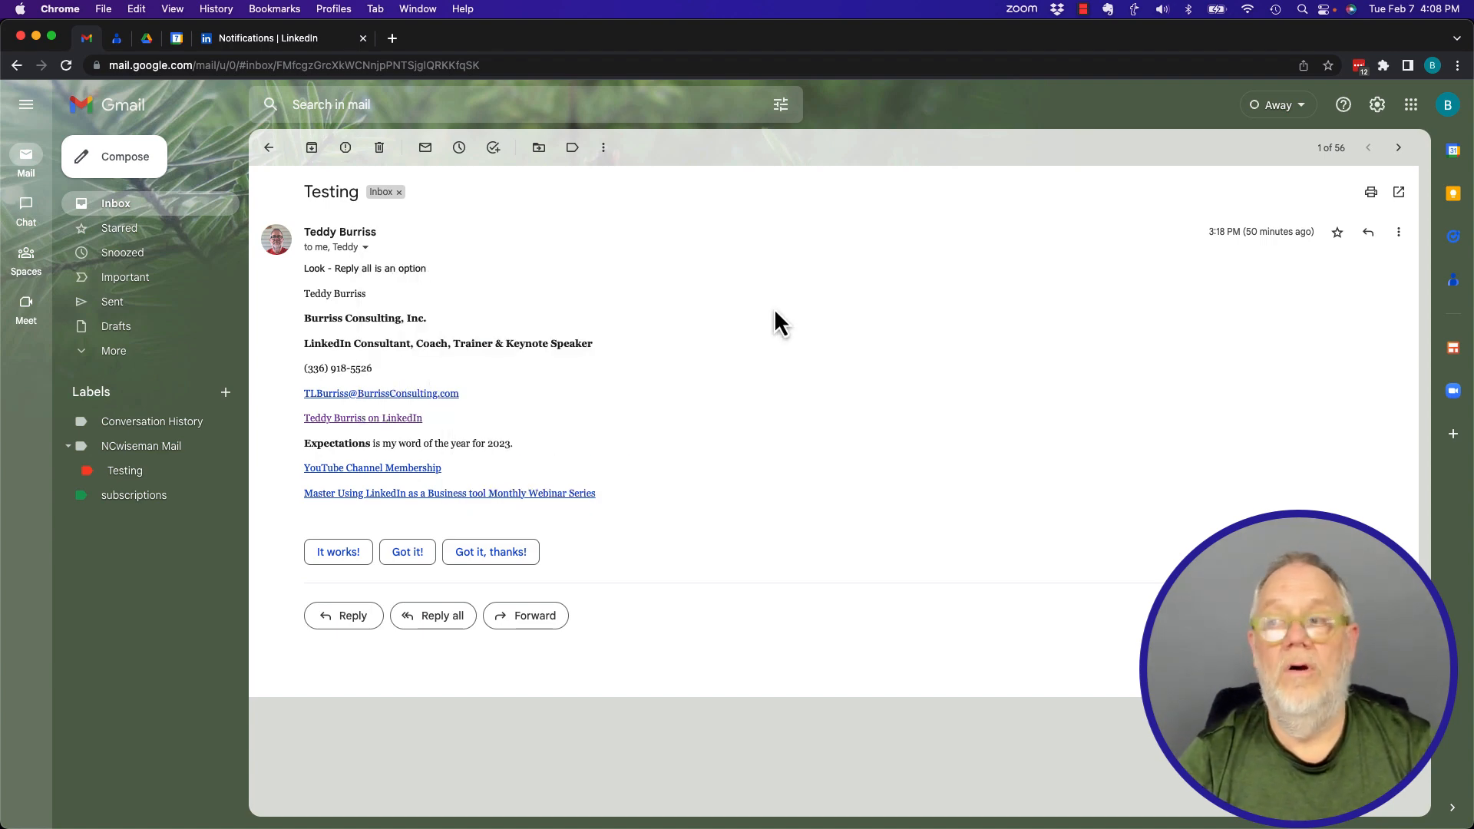
{"action": "left_click", "coordinate": [1398, 232]}
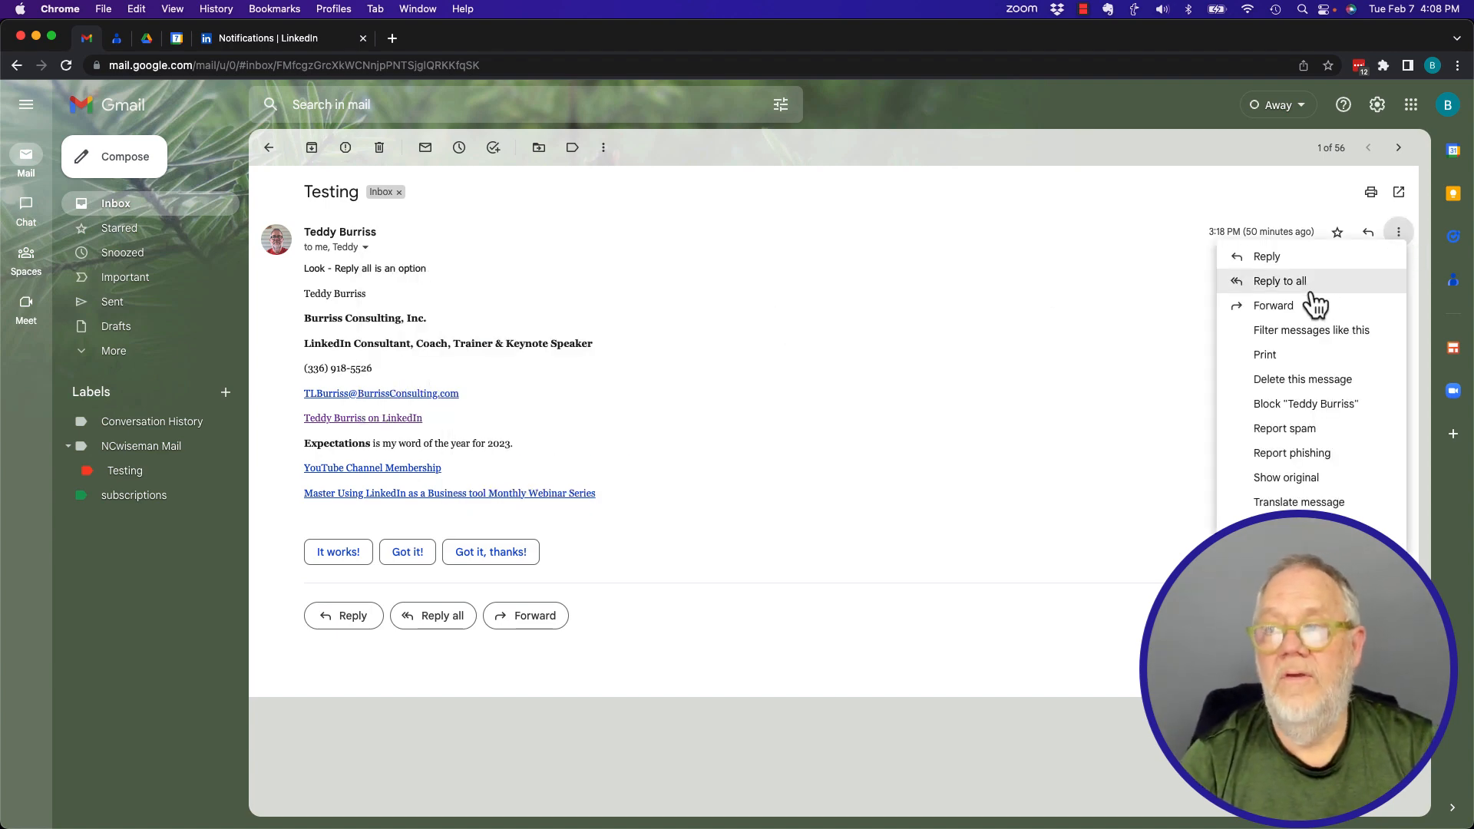
{"action": "mouse_move", "coordinate": [1277, 286]}
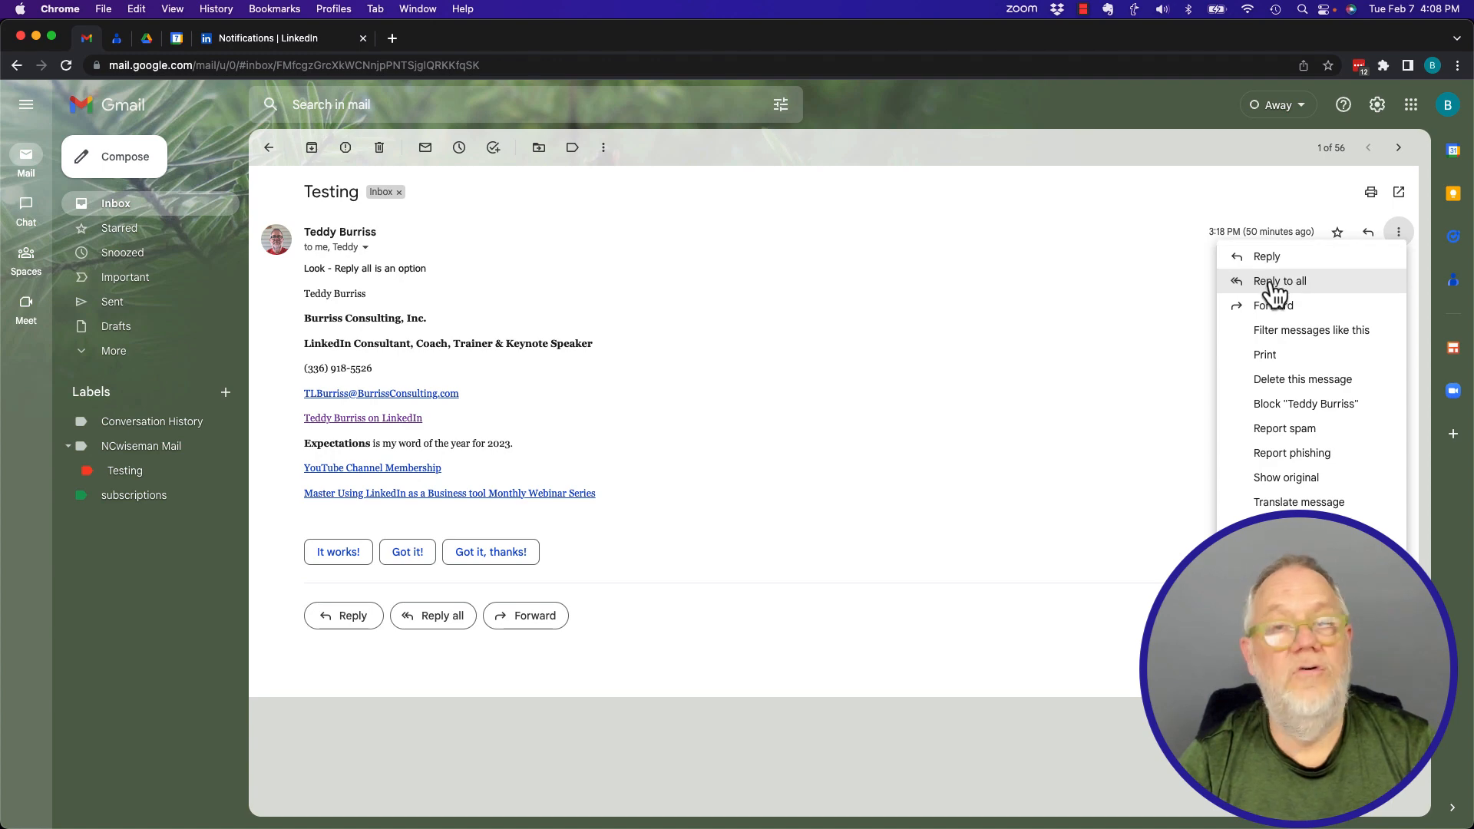
{"action": "mouse_move", "coordinate": [1273, 305]}
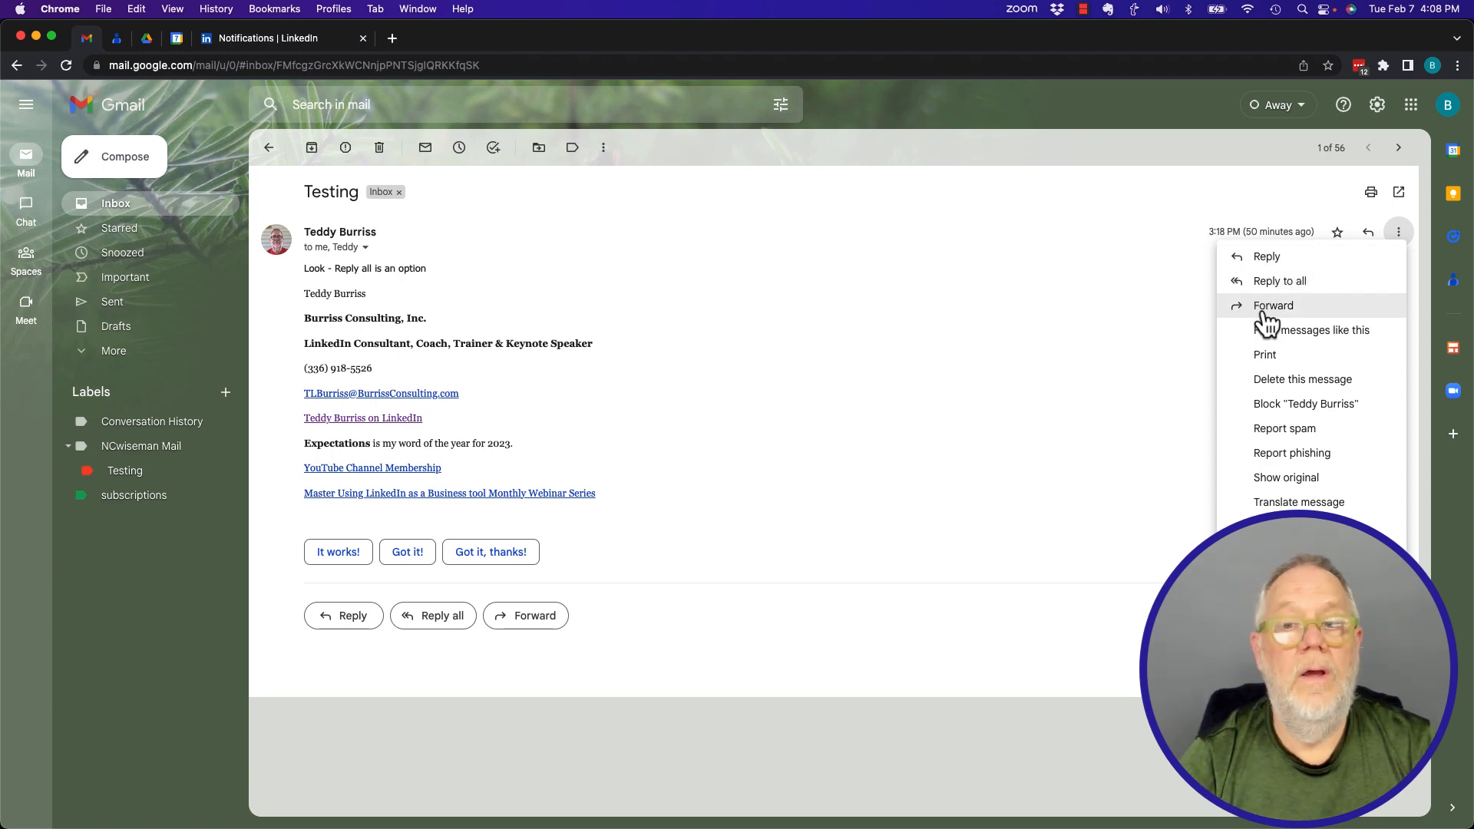
{"action": "mouse_move", "coordinate": [353, 615]}
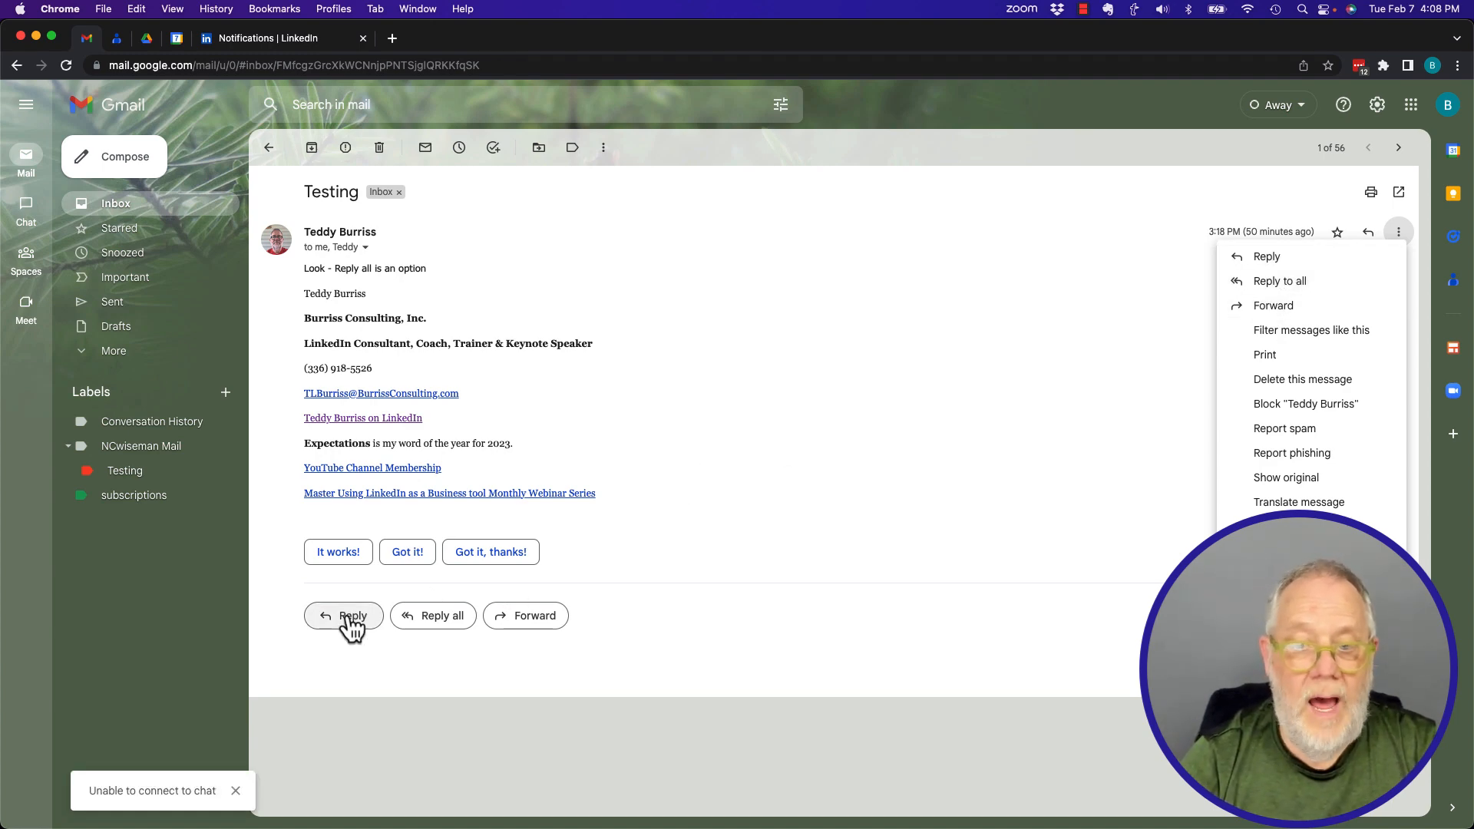
{"action": "mouse_move", "coordinate": [498, 625]}
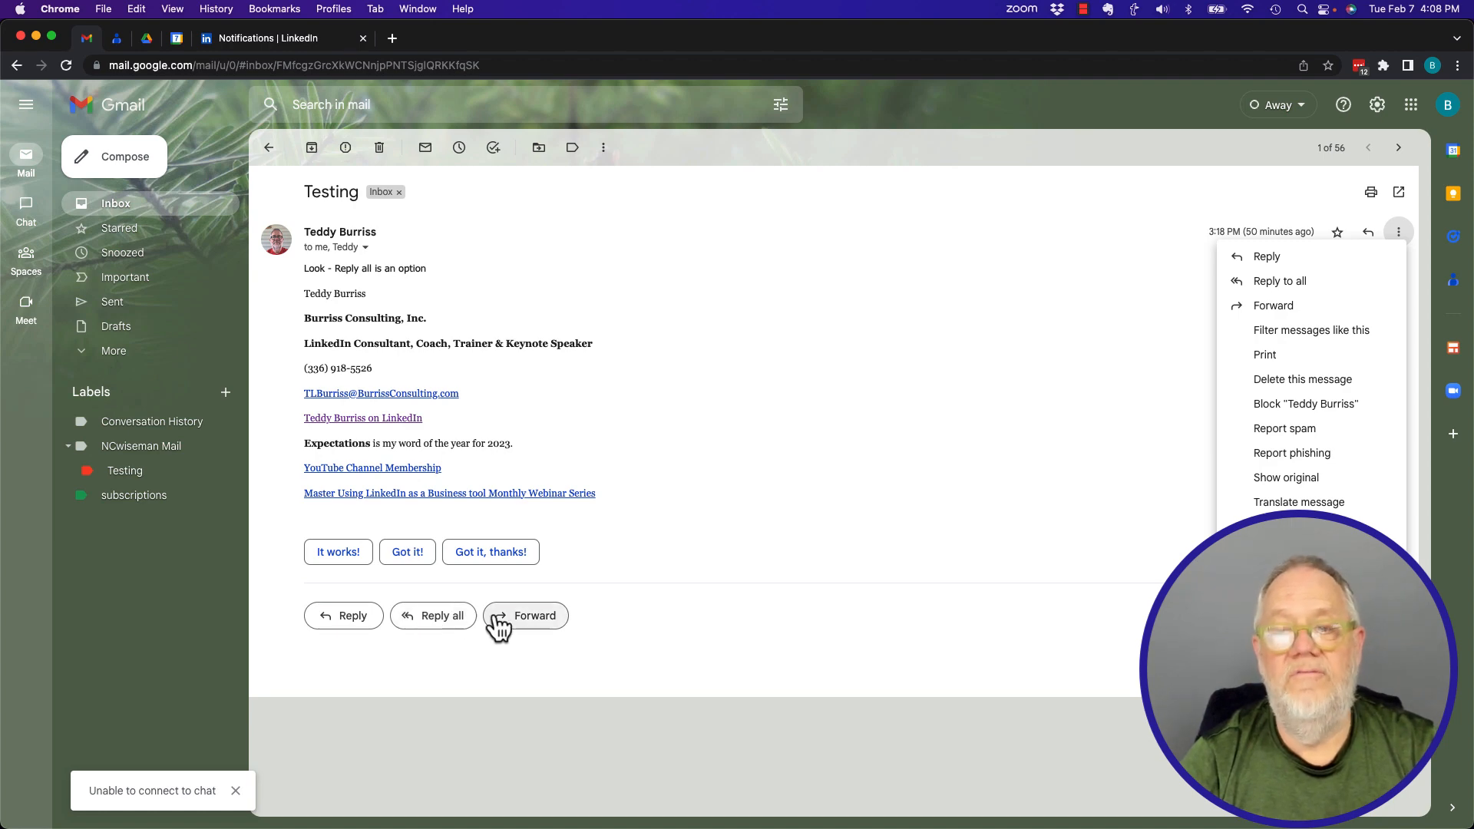
- Compare with the single-recipient testing email, then expand Testing's 'to me' details showing two addresses
{"action": "left_click", "coordinate": [268, 147]}
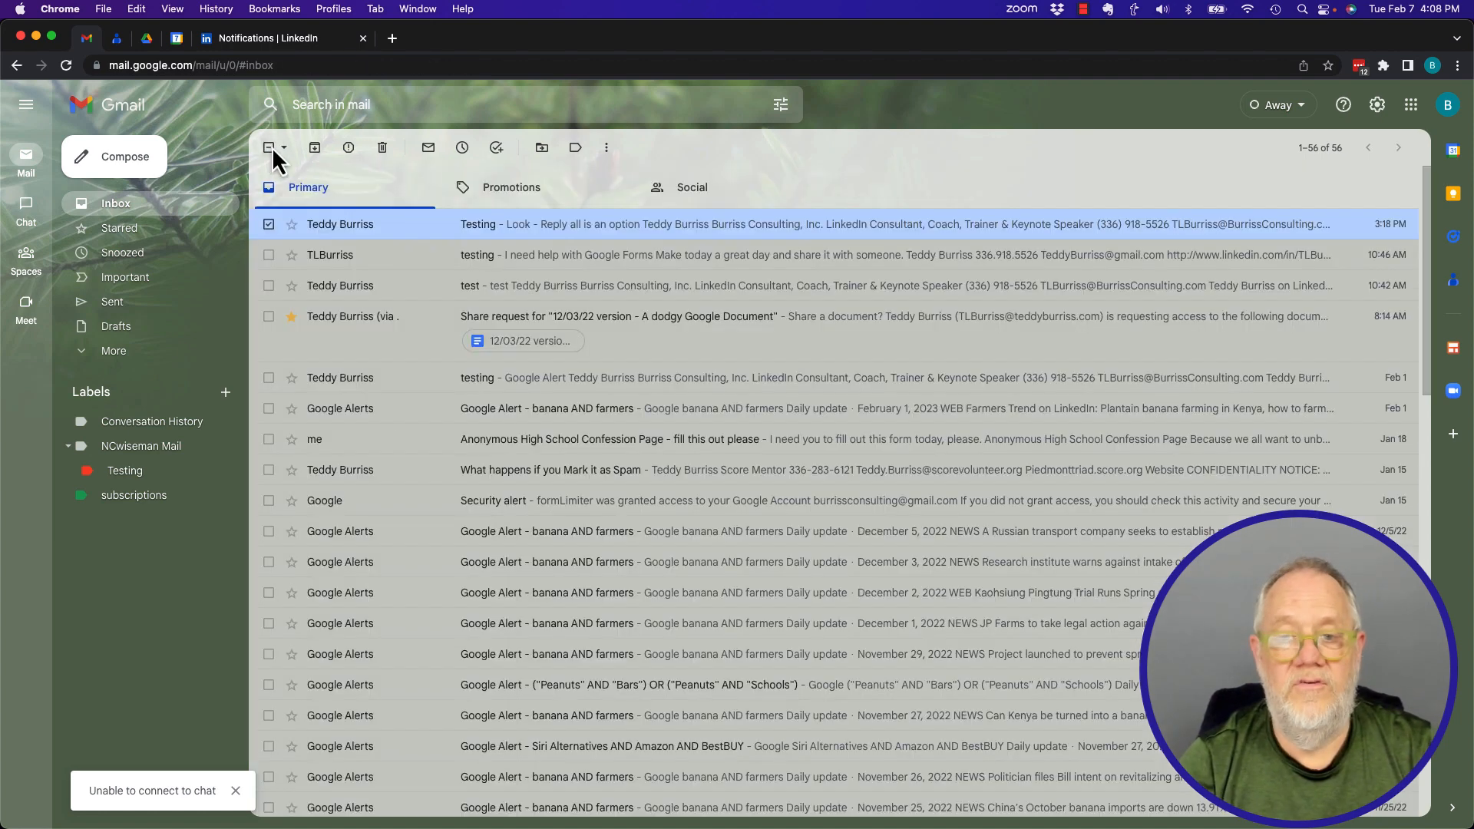
{"action": "mouse_move", "coordinate": [470, 394]}
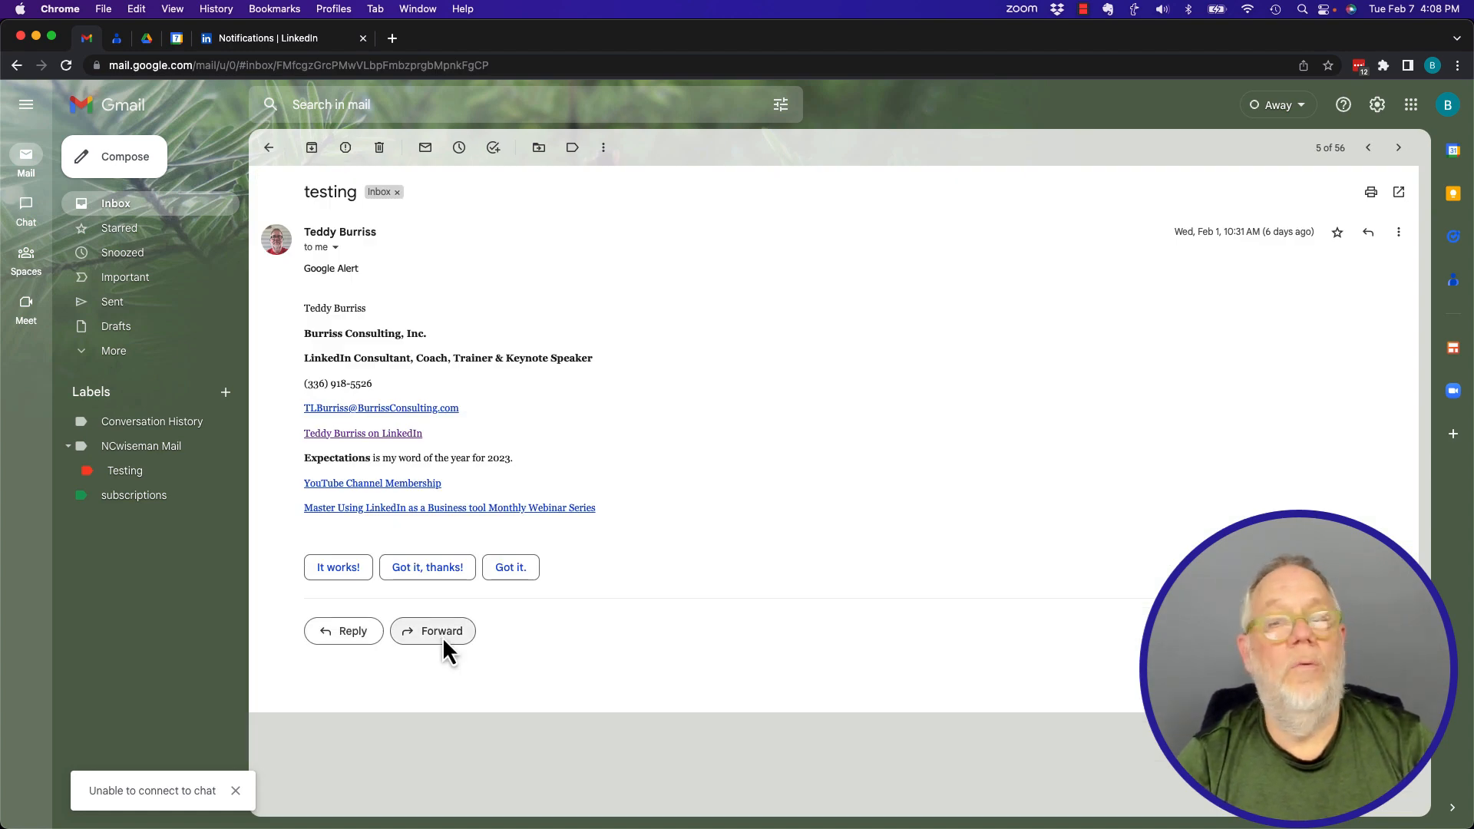
{"action": "left_click", "coordinate": [1398, 147]}
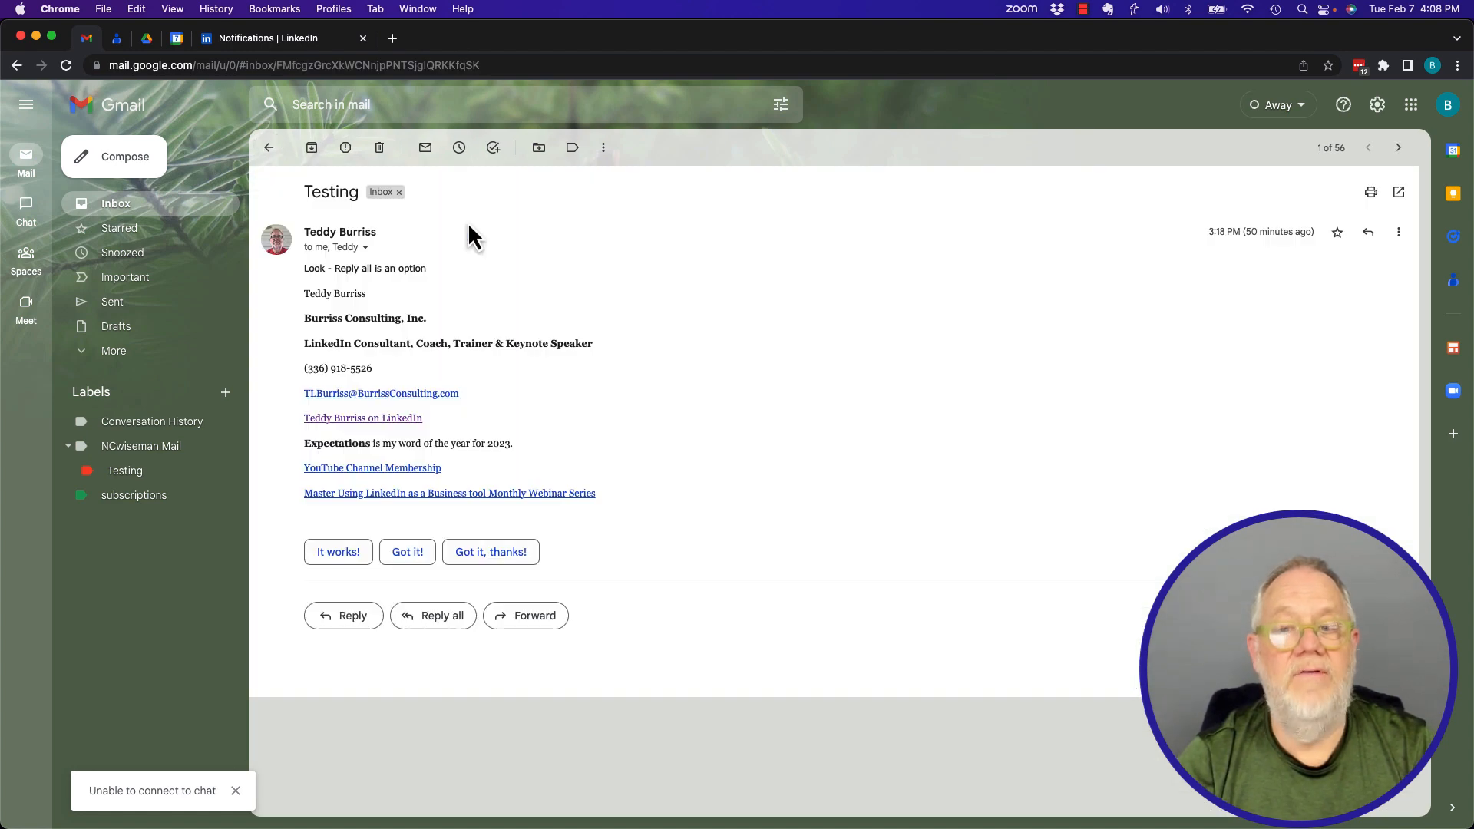
{"action": "mouse_move", "coordinate": [433, 616]}
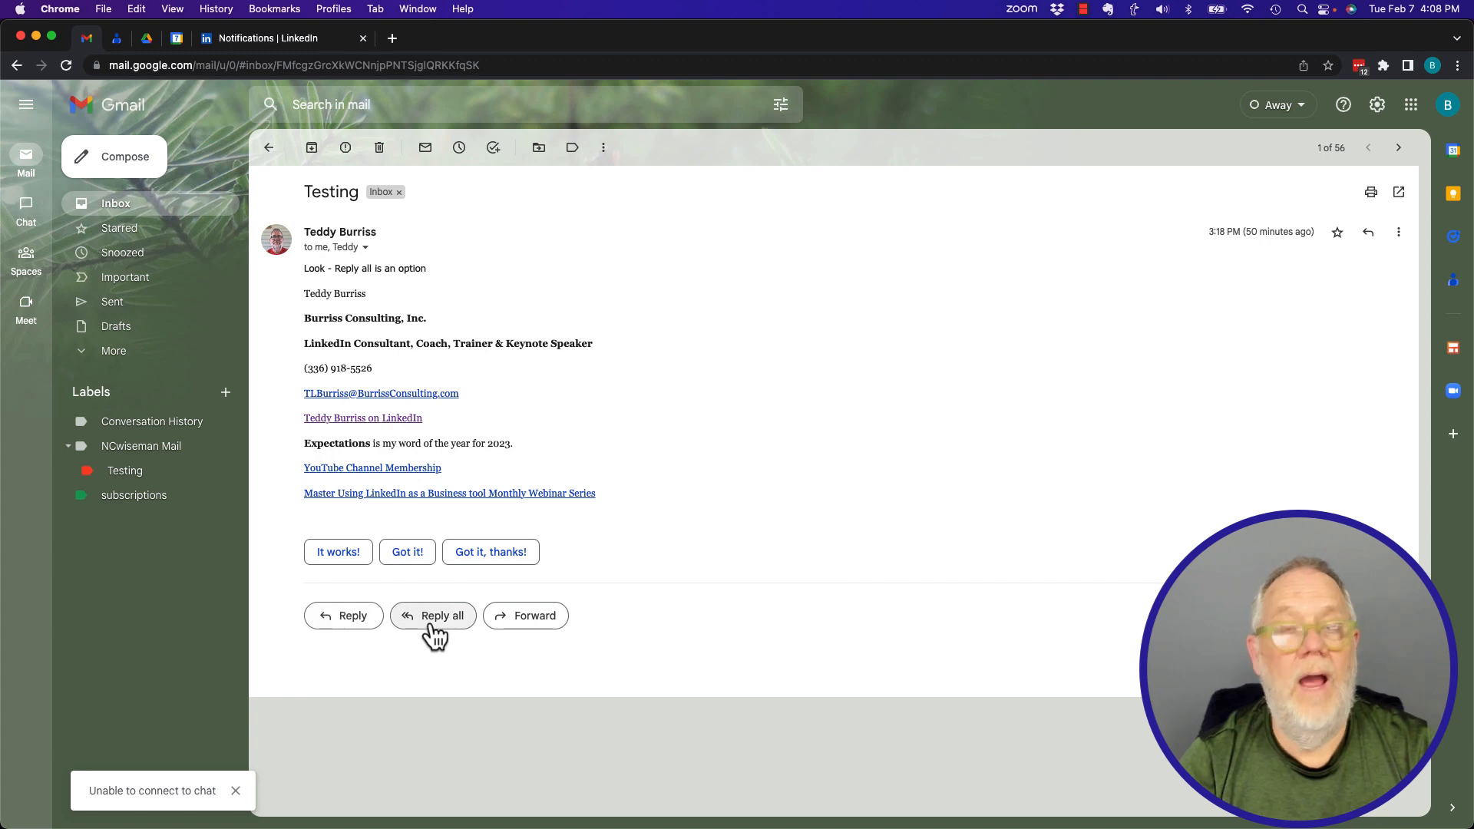
{"action": "mouse_move", "coordinate": [564, 643]}
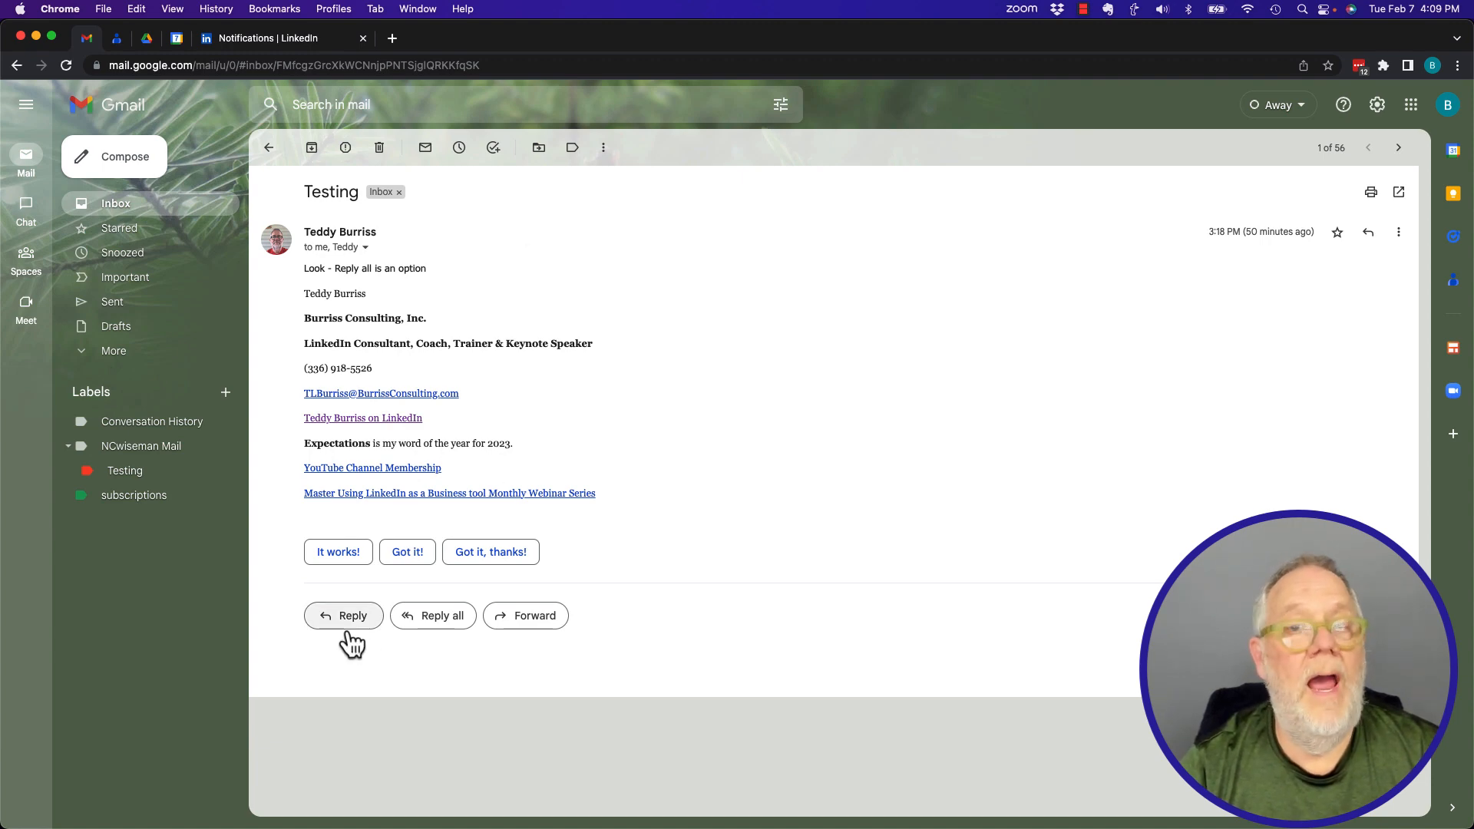
{"action": "mouse_move", "coordinate": [524, 656]}
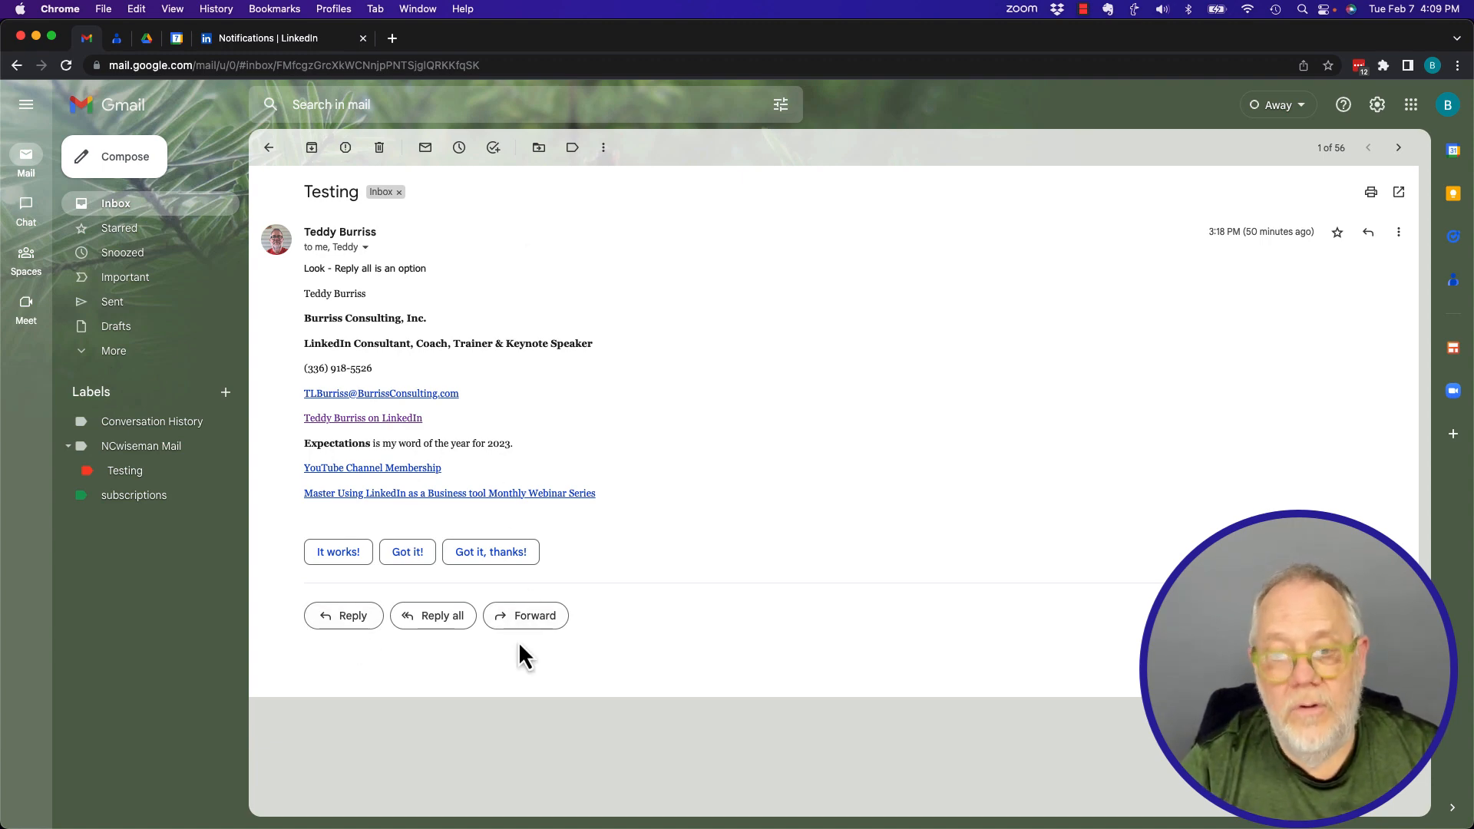
{"action": "mouse_move", "coordinate": [385, 278]}
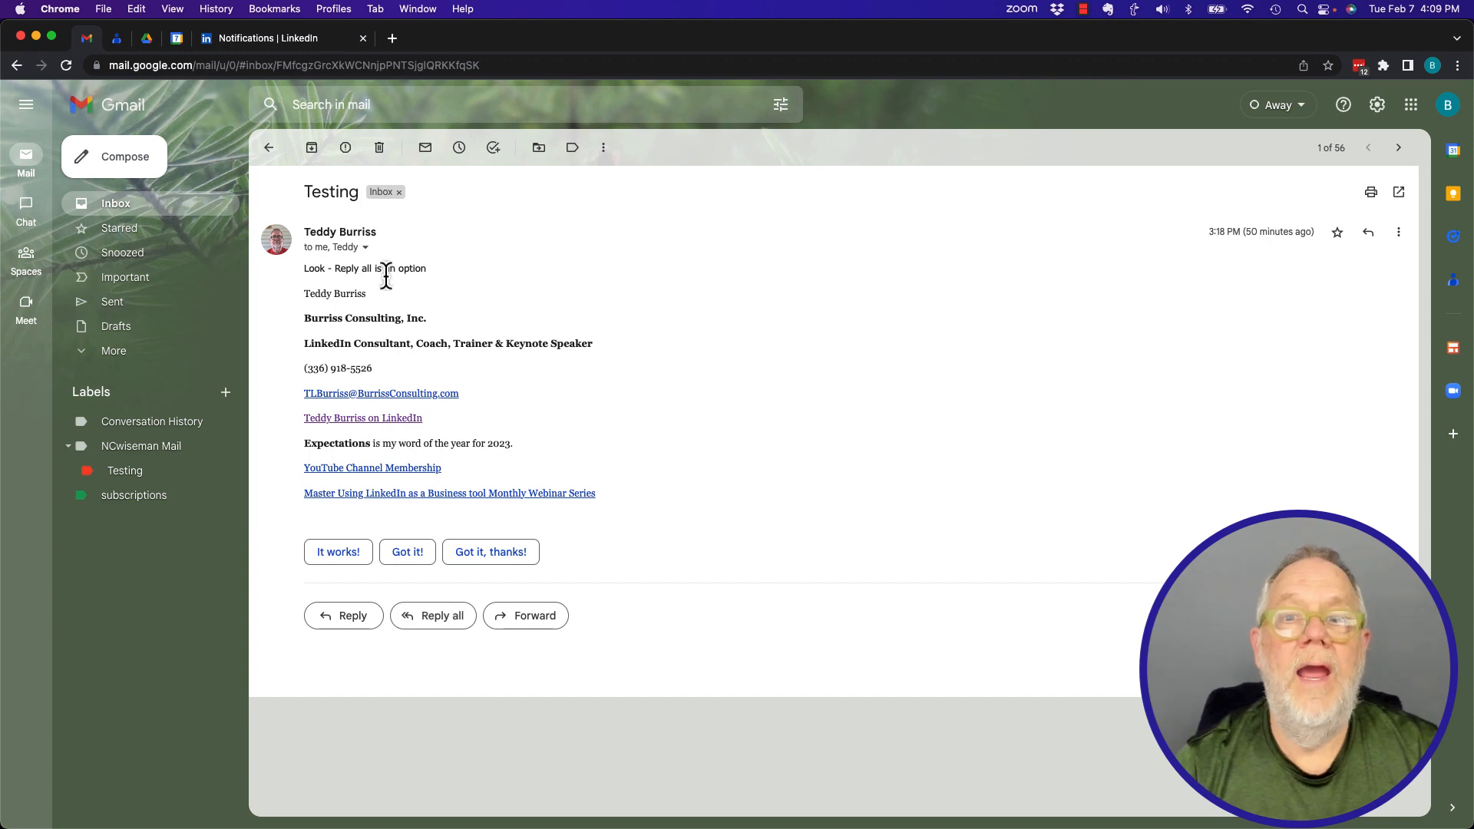
{"action": "left_click", "coordinate": [365, 247]}
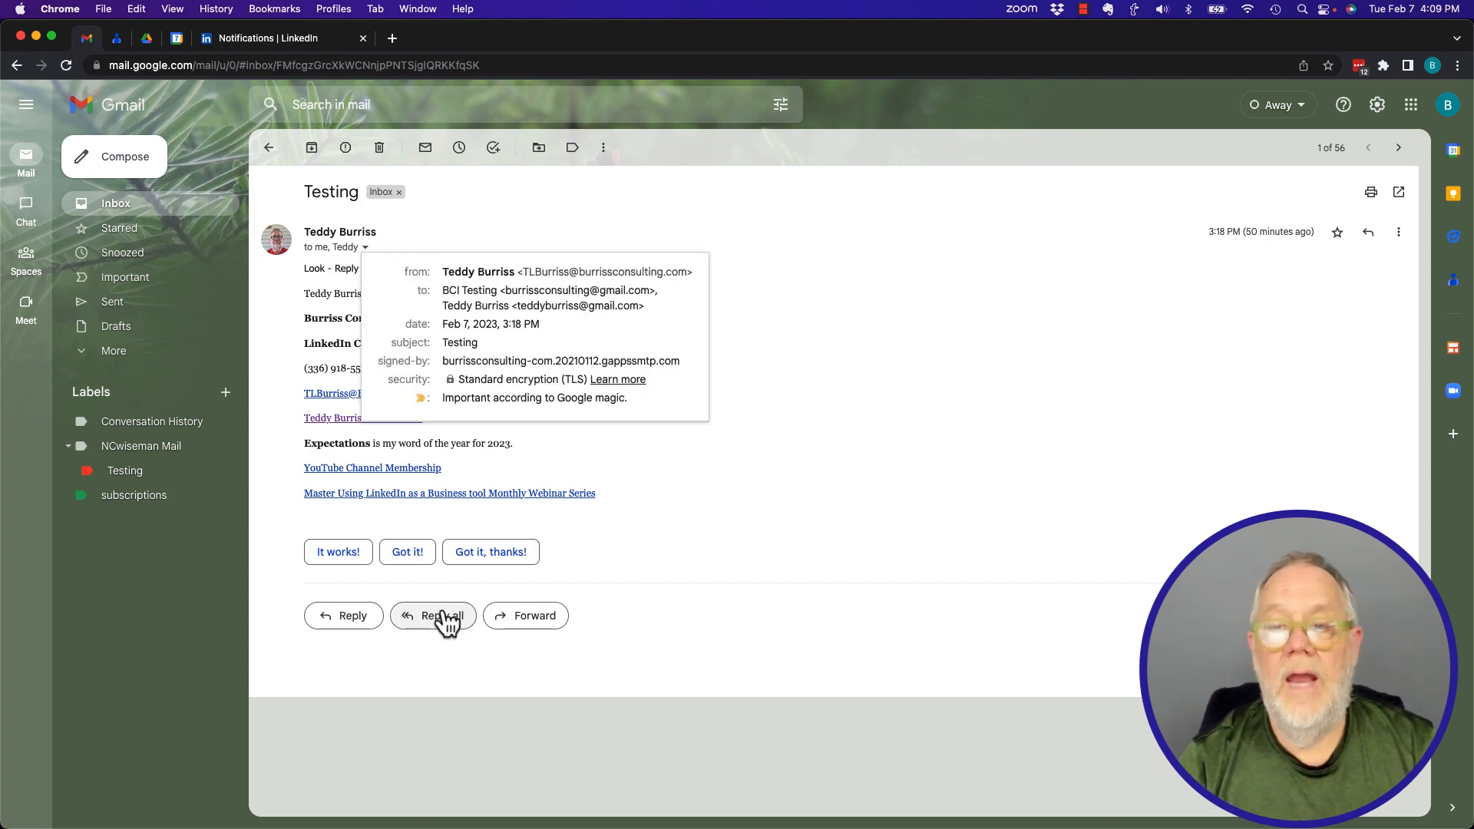
- Start a Reply all draft on Testing and expand its To and Cc recipients
{"action": "left_click", "coordinate": [433, 616]}
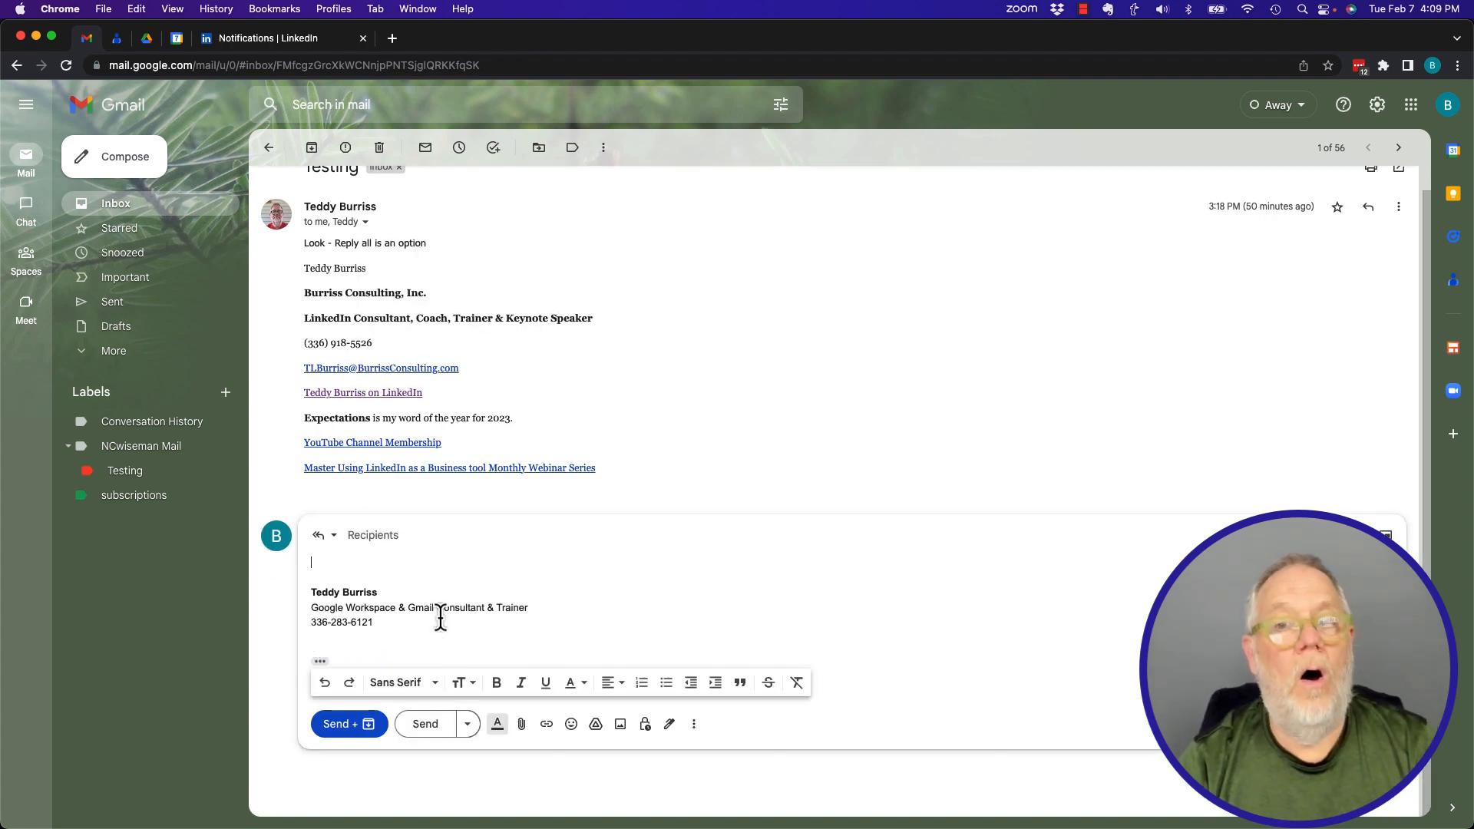
{"action": "left_click", "coordinate": [373, 535]}
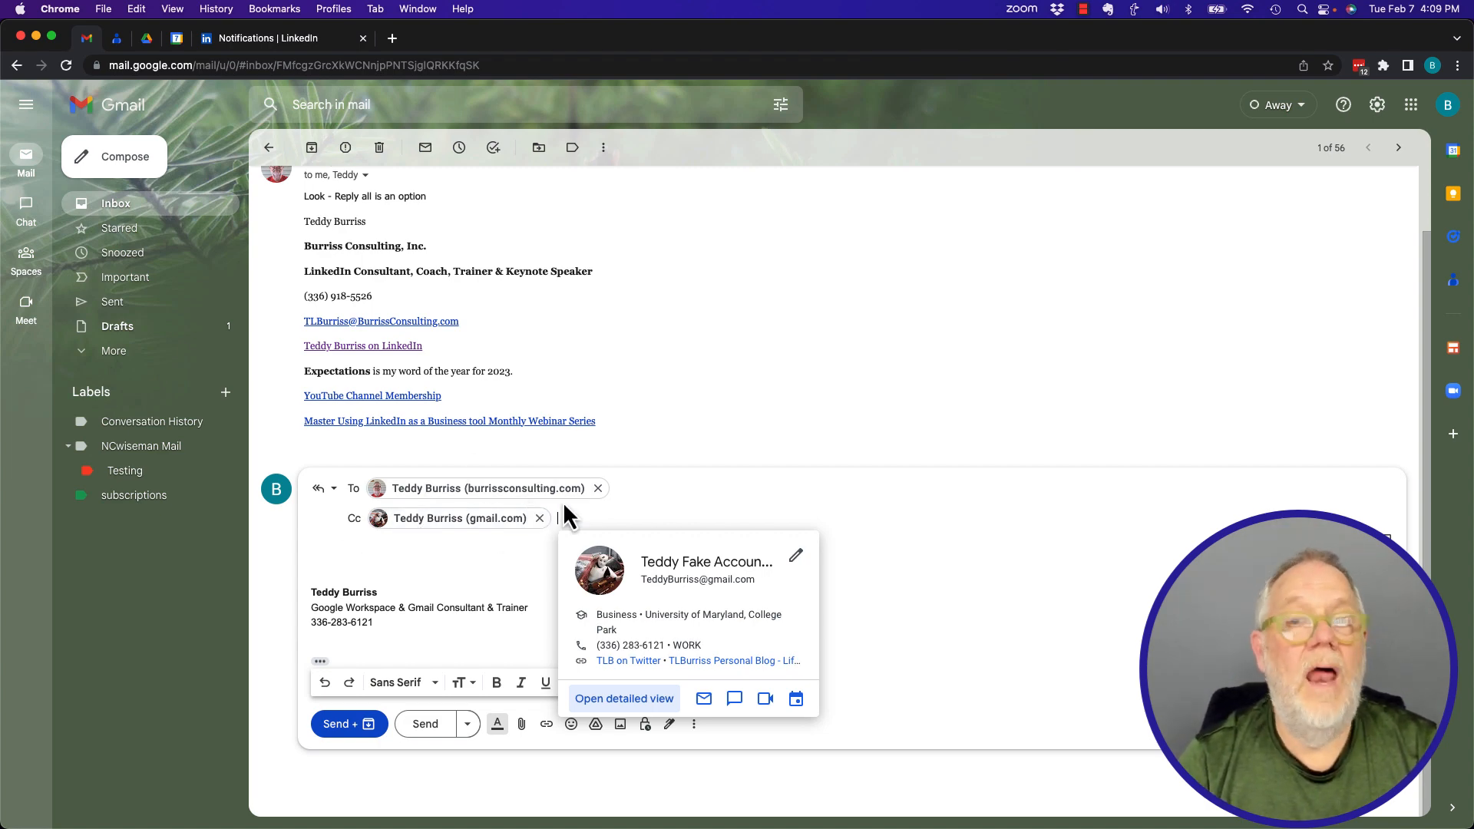
{"action": "mouse_move", "coordinate": [1060, 536]}
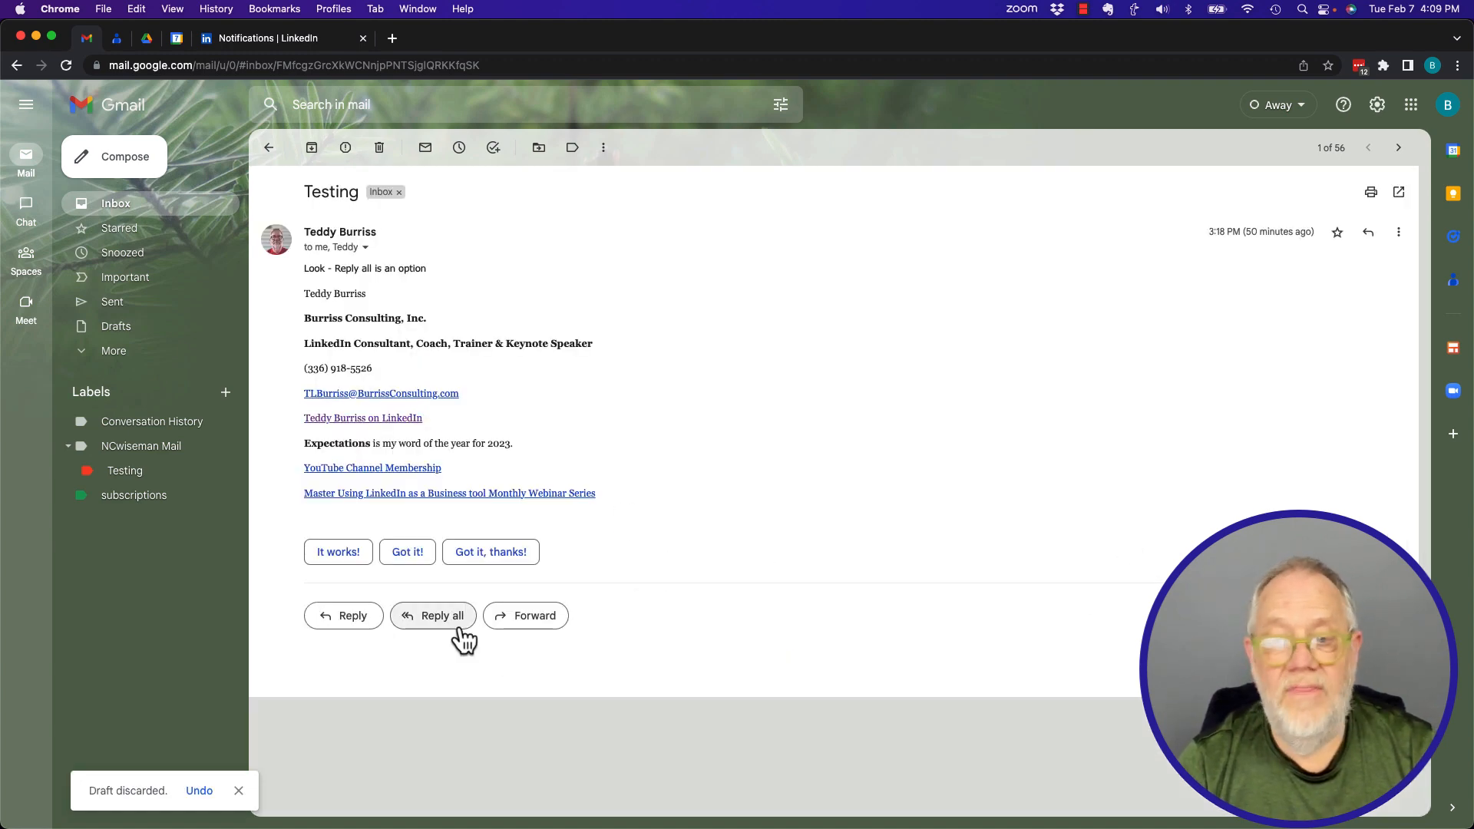
- Start another Reply all draft and remove the first To recipient chip
{"action": "left_click", "coordinate": [433, 615]}
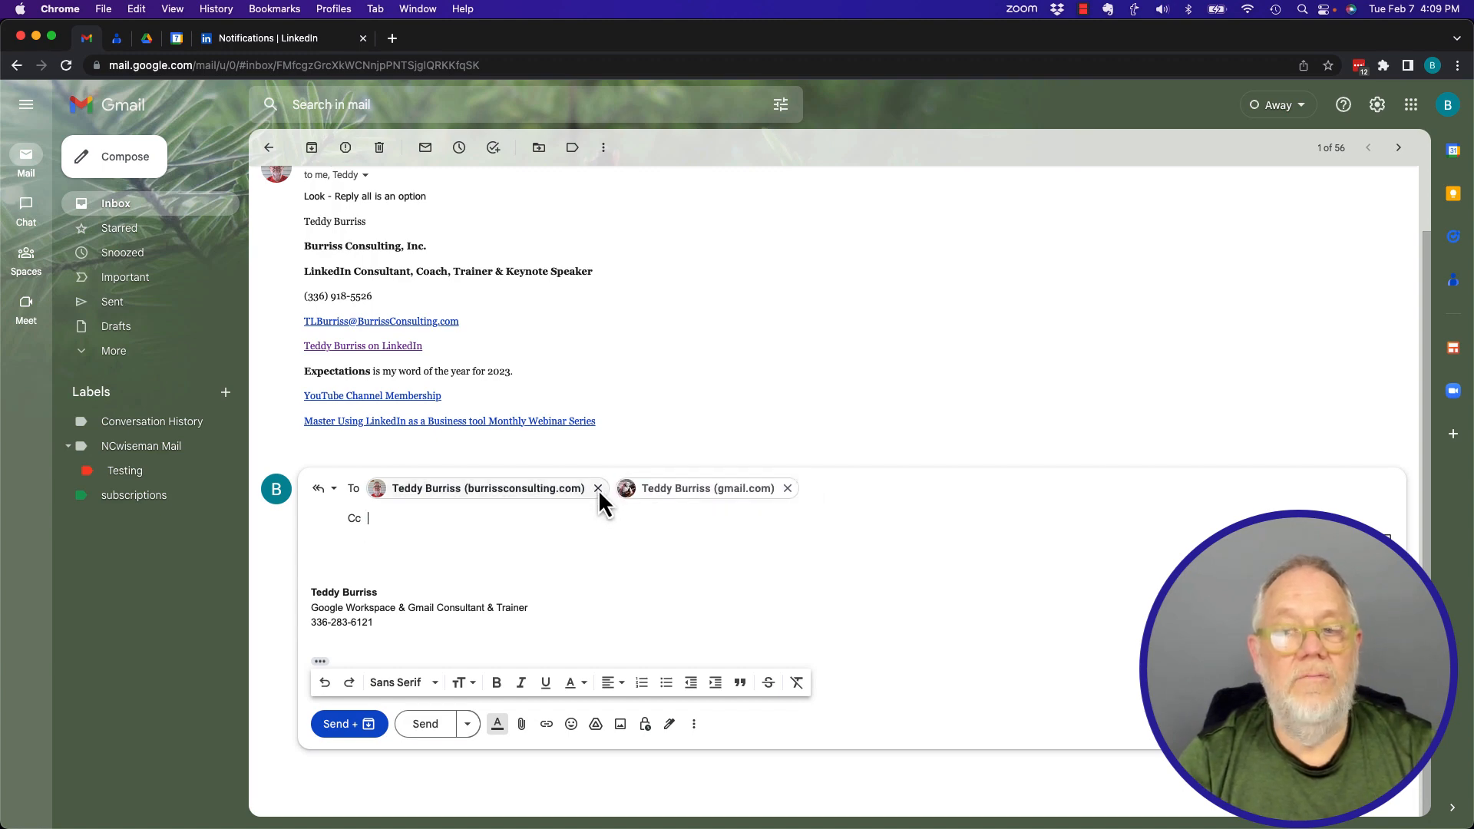
{"action": "left_click", "coordinate": [598, 488]}
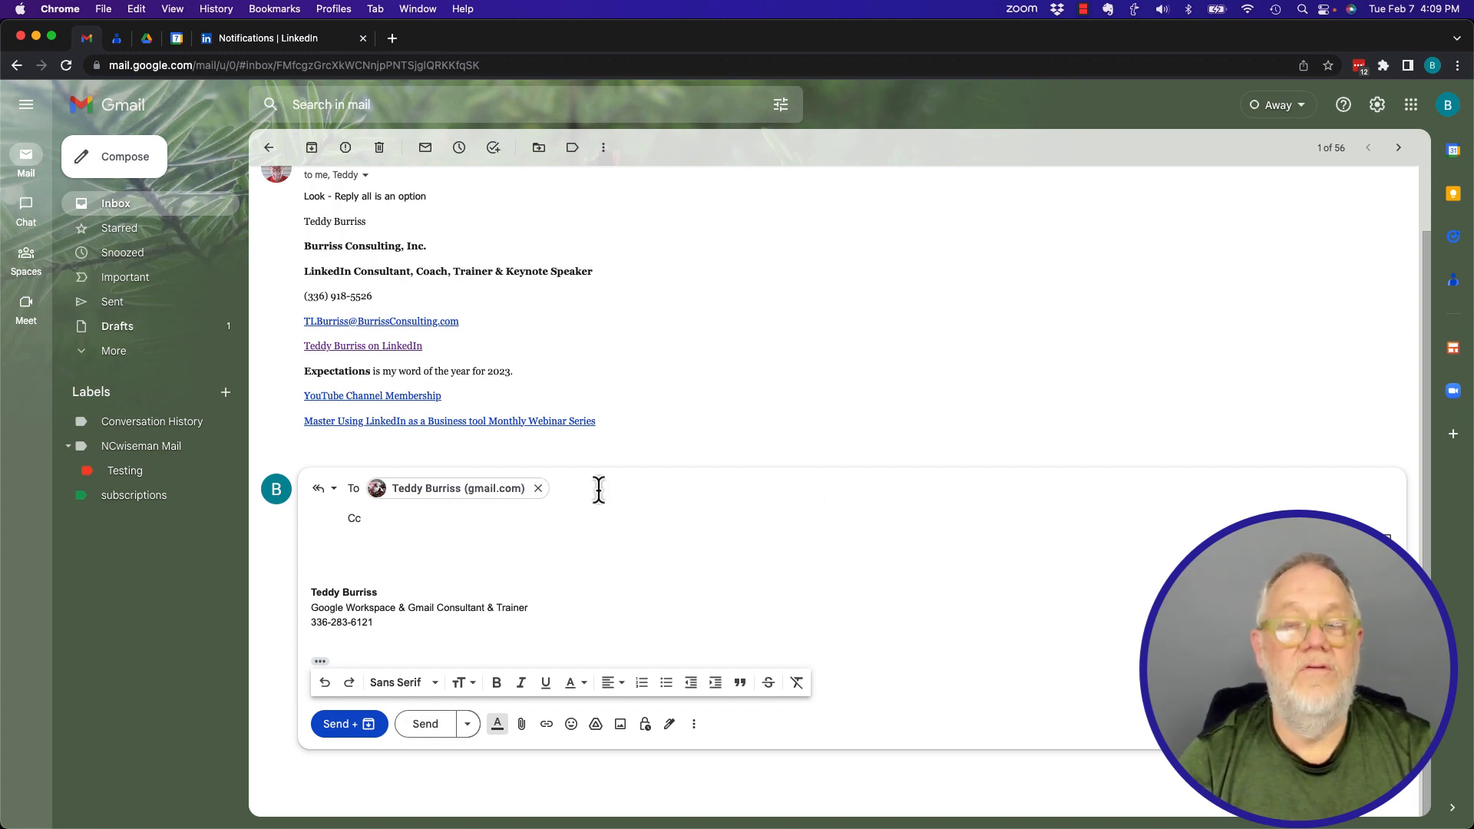
{"action": "mouse_move", "coordinate": [694, 430]}
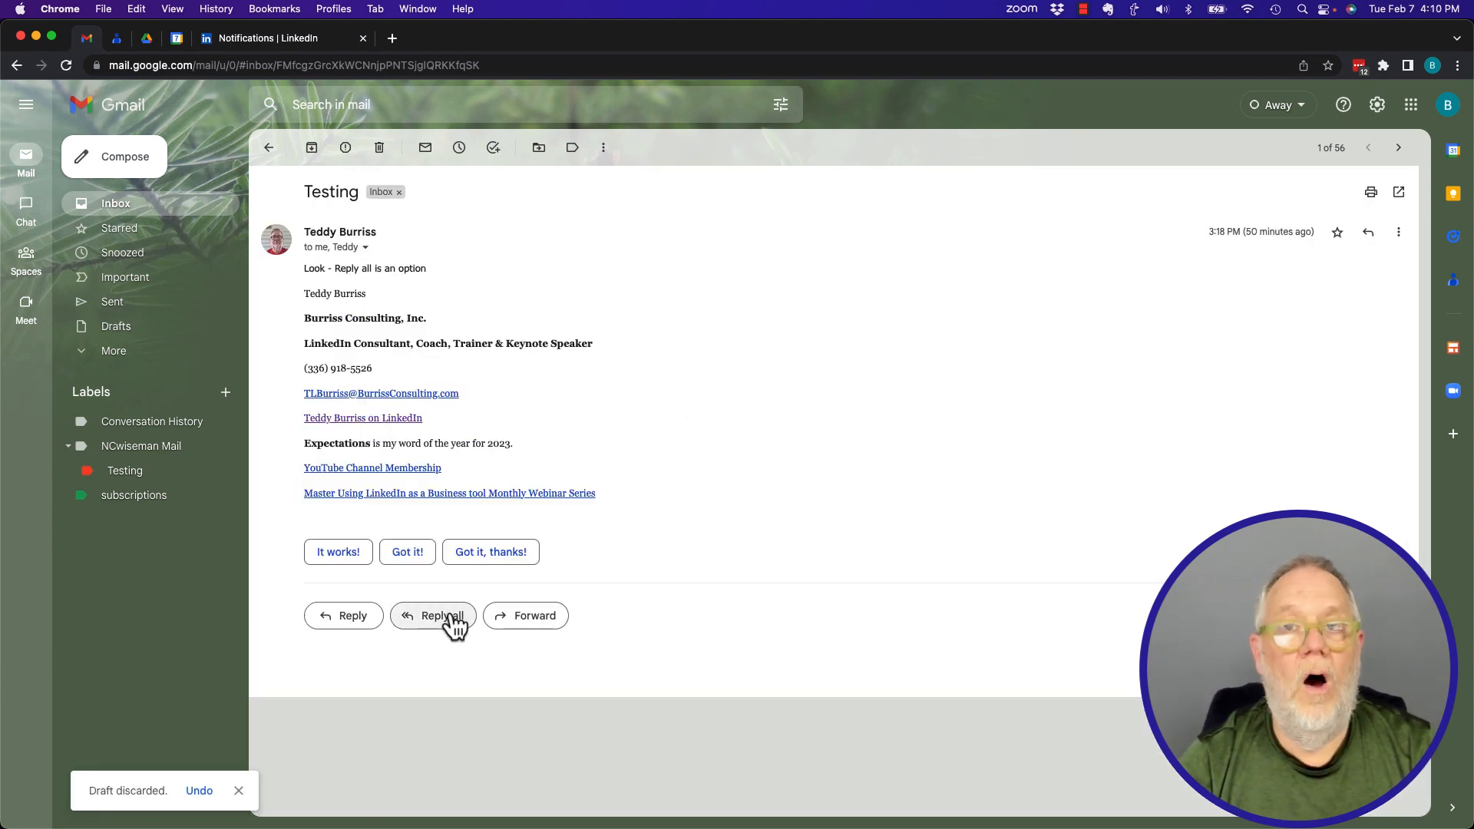
- Reopen the Testing message's More menu showing Reply to all
{"action": "left_click", "coordinate": [1398, 232]}
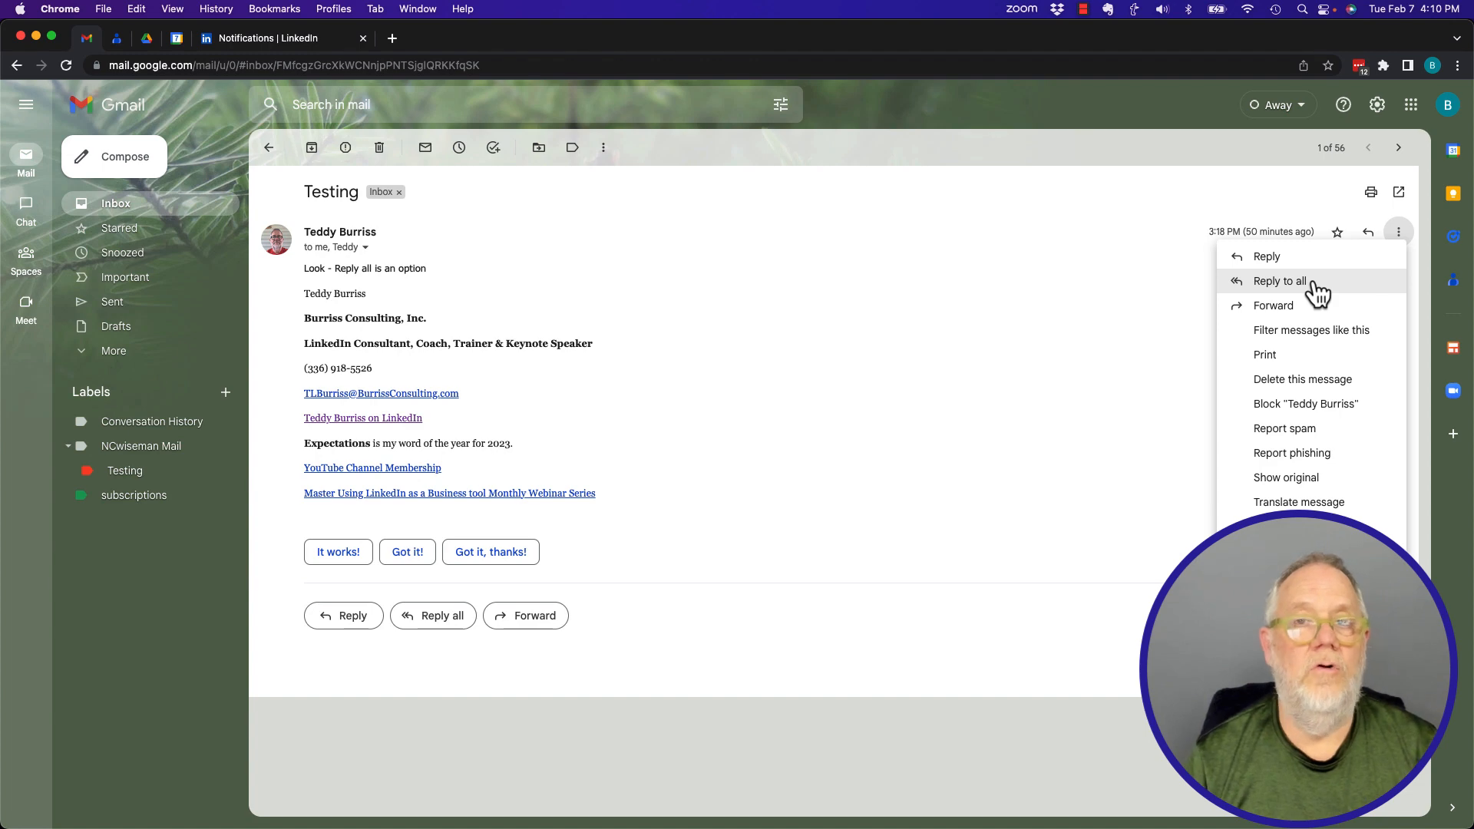
{"action": "mouse_move", "coordinate": [1046, 148]}
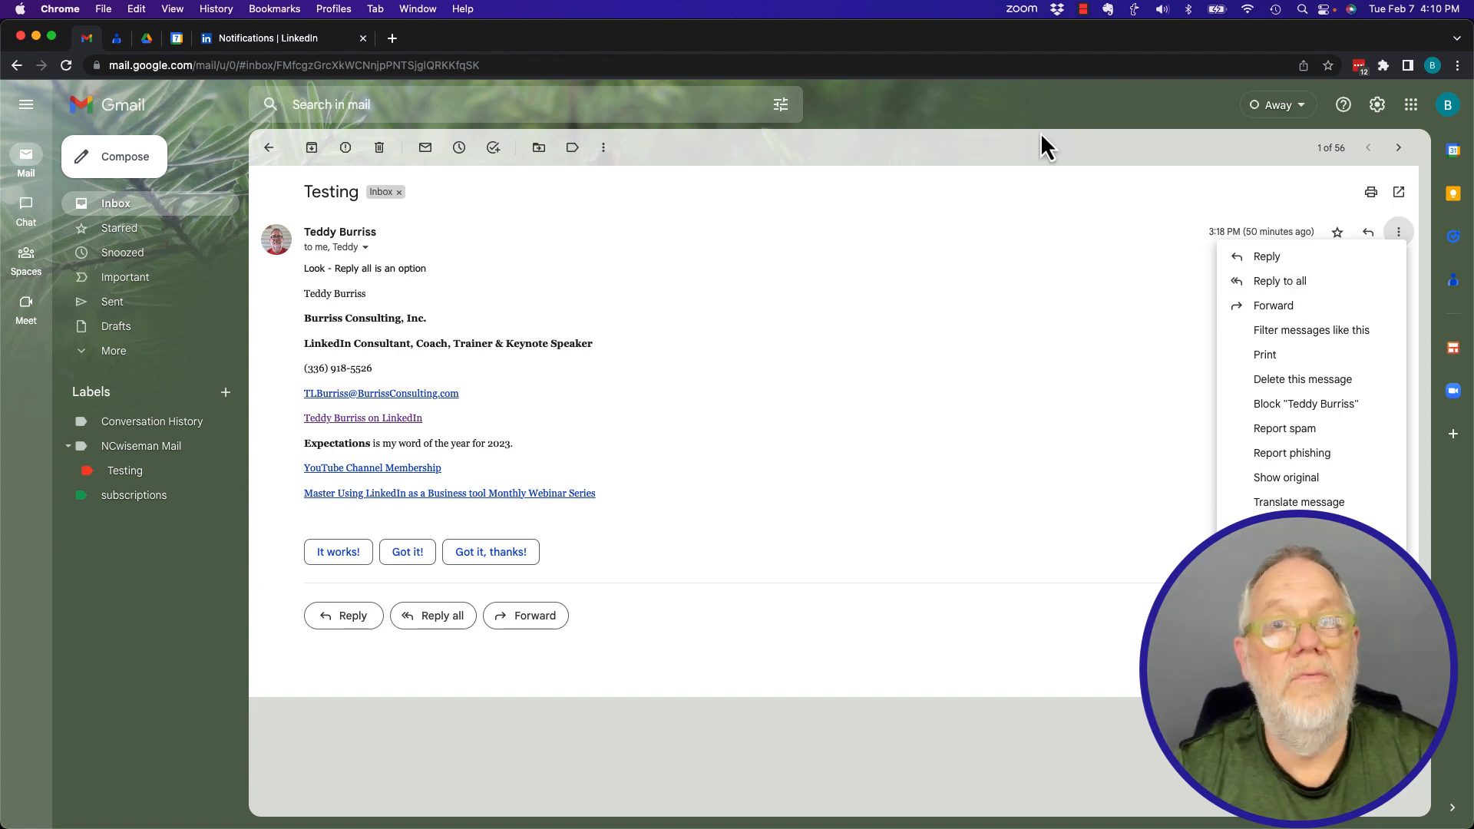